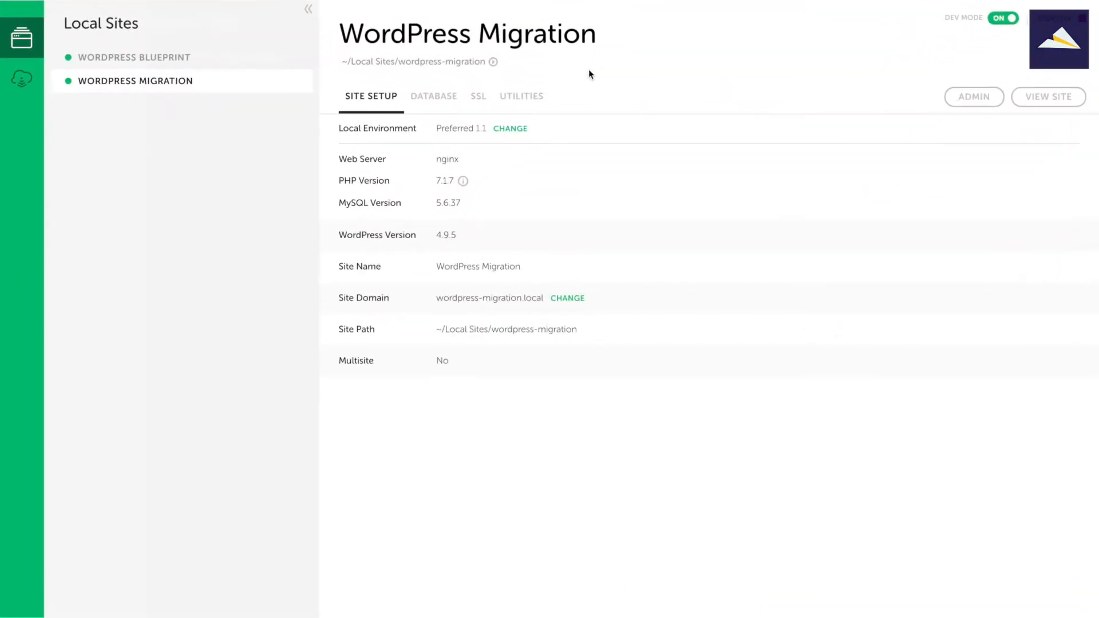
mouse_move(579, 75)
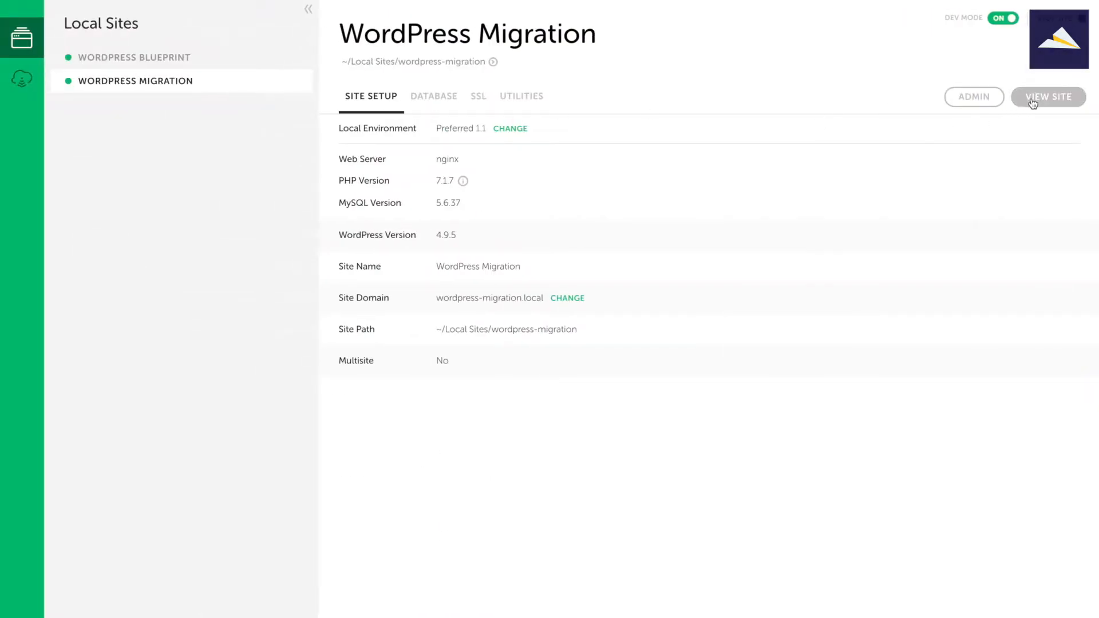
Open the WordPress Migration site's front page at wordpress-migration.local from Local
click(1047, 97)
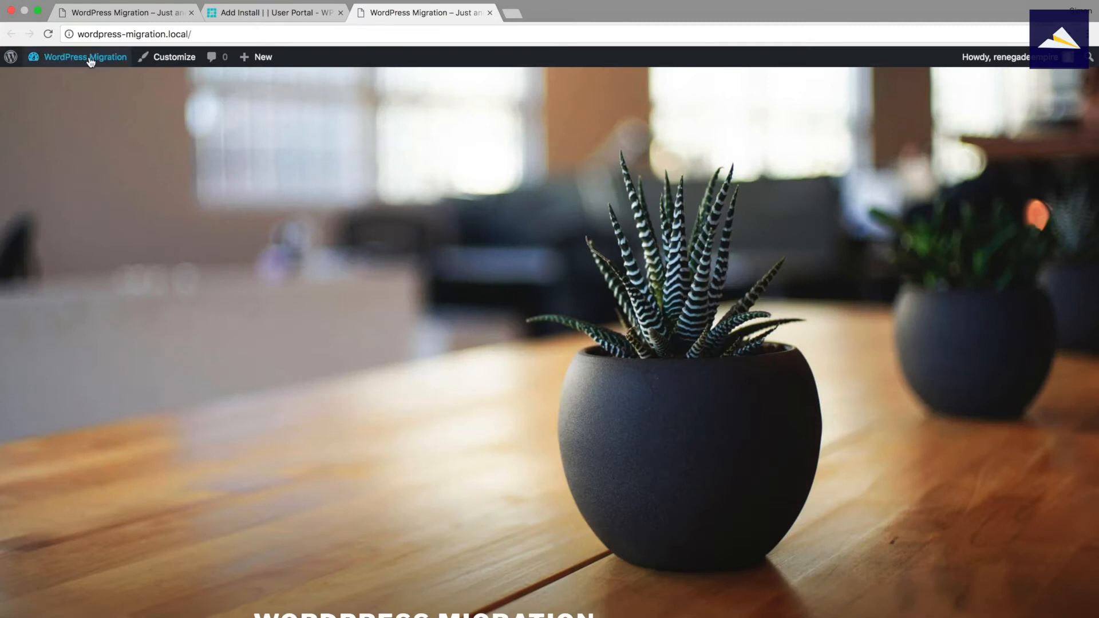
Open the local site's WordPress Dashboard at wordpress-migration.local/wp-admin
click(84, 58)
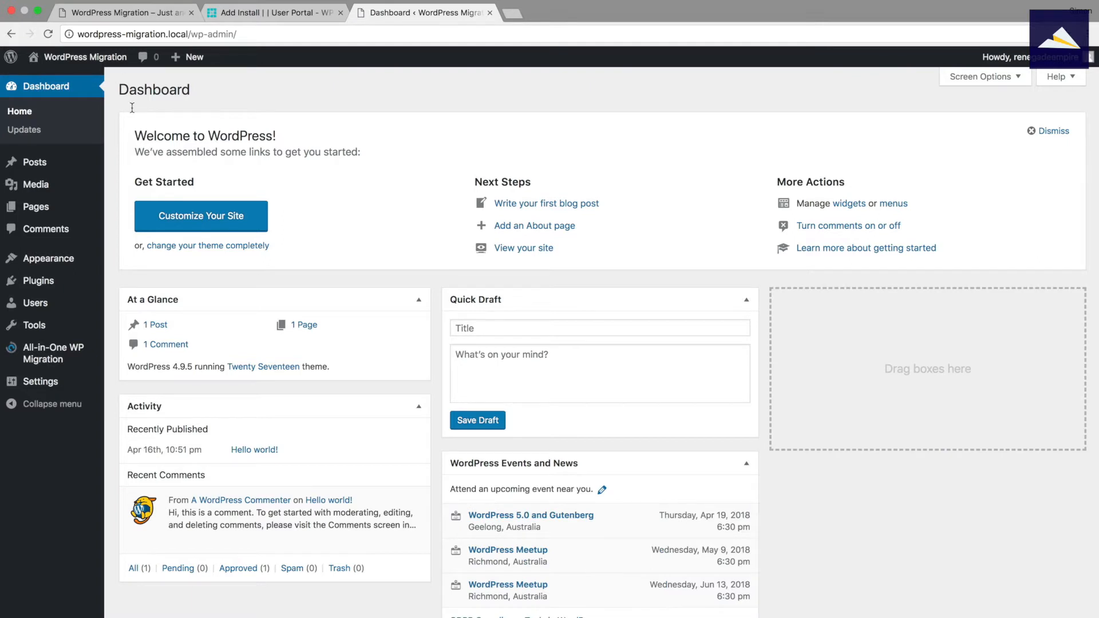
mouse_move(53, 349)
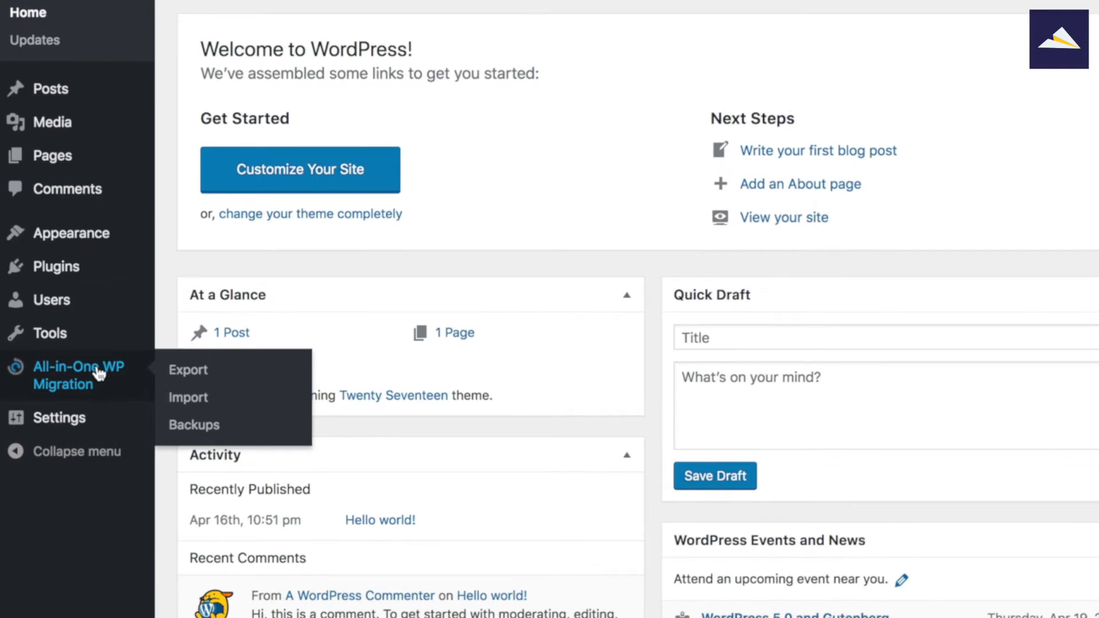
mouse_move(191, 278)
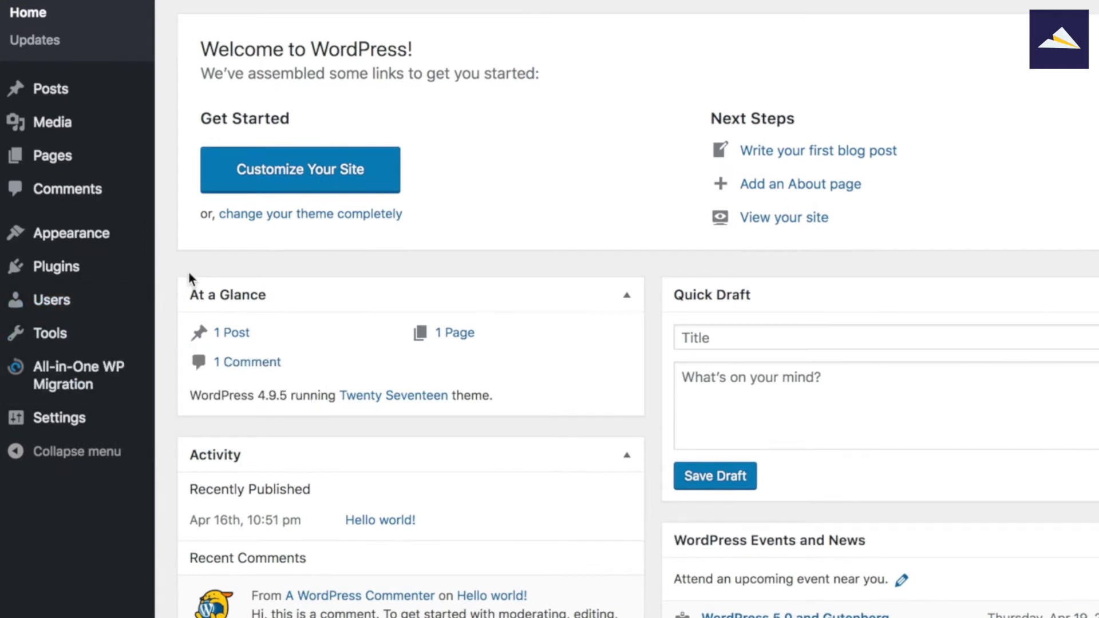
mouse_move(58, 266)
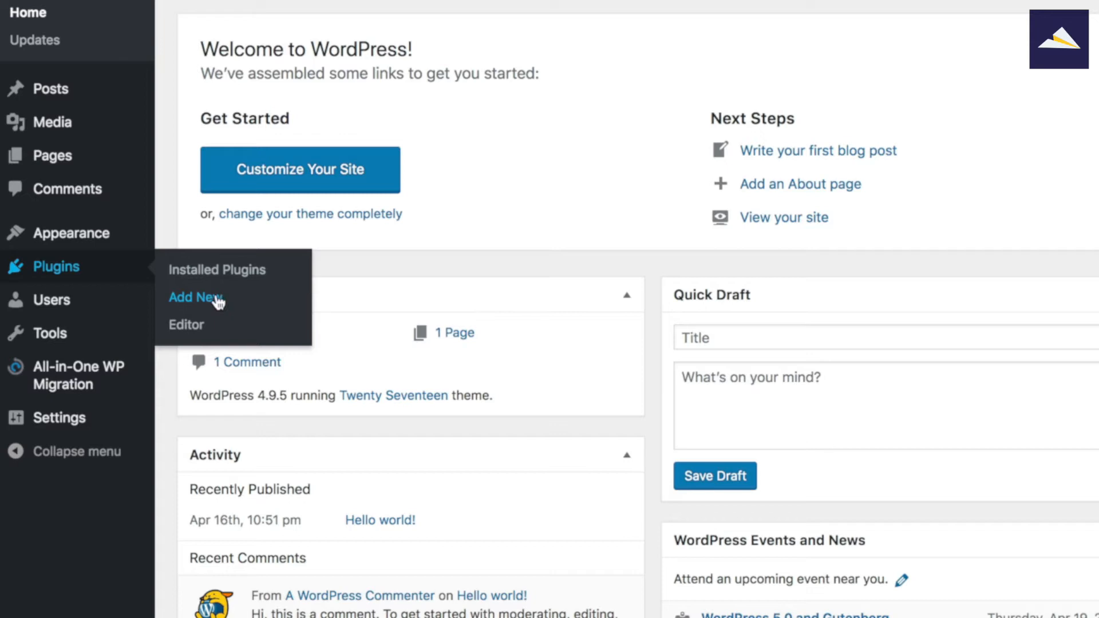
Search Add Plugins for 'all in one migration' and confirm All-in-One WP Migration is Active
click(195, 297)
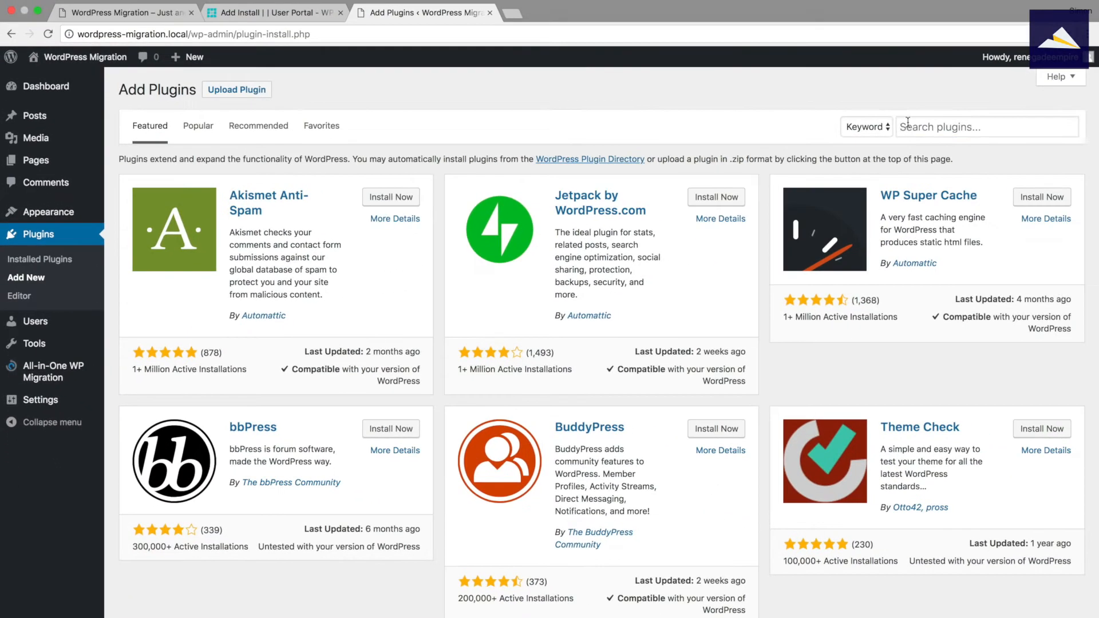
text(all in one migration)
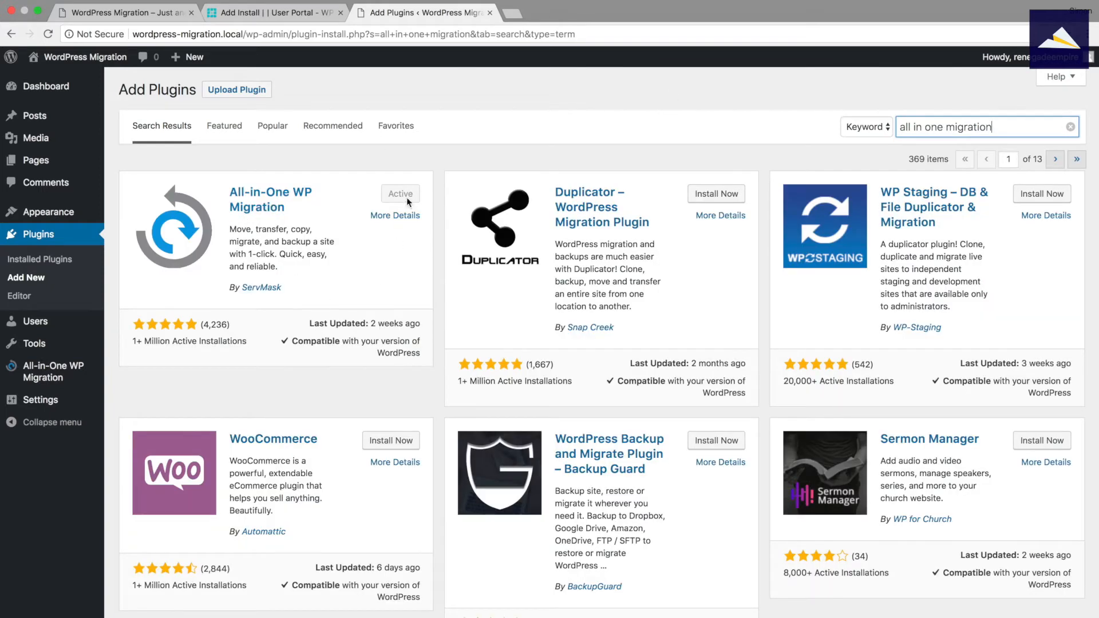
mouse_move(402, 194)
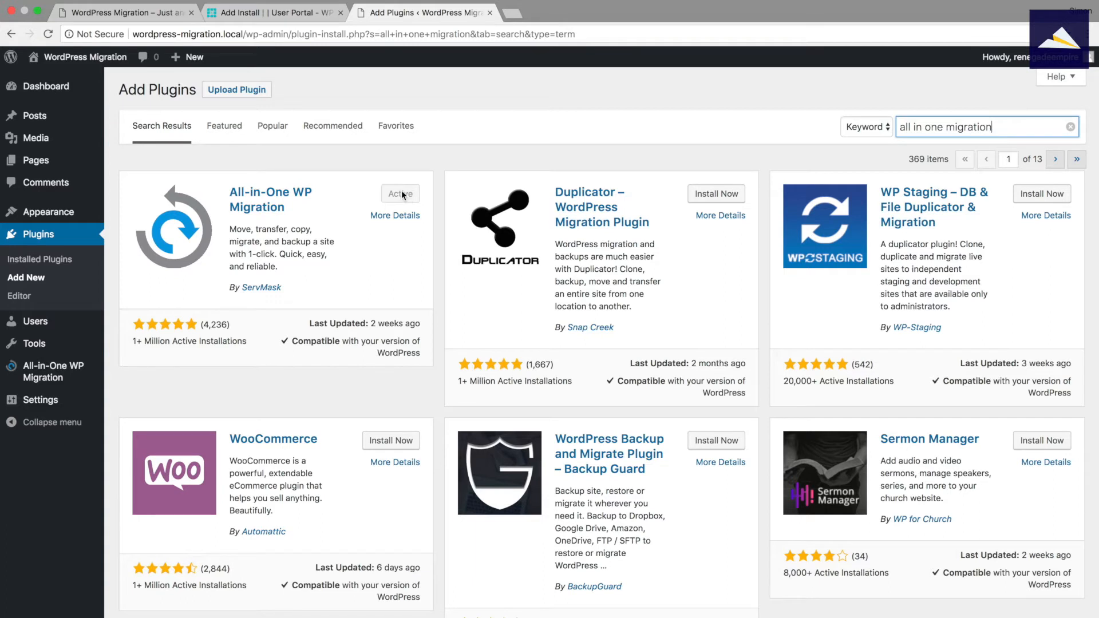
mouse_move(403, 167)
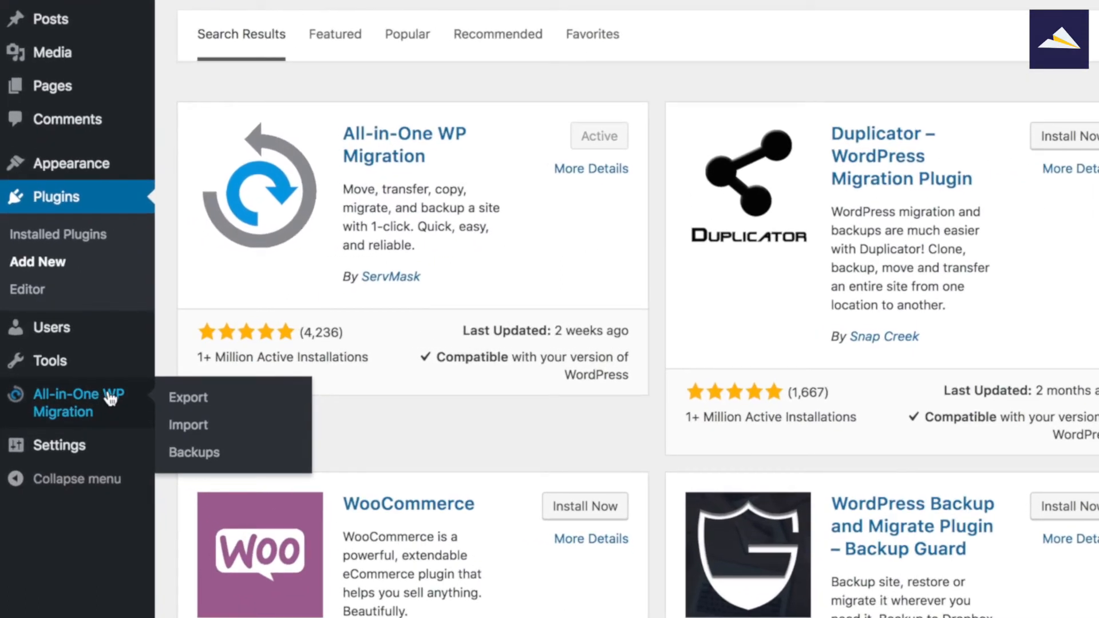
Open the All-in-One WP Migration Export page and switch to the WP Engine portal
click(188, 397)
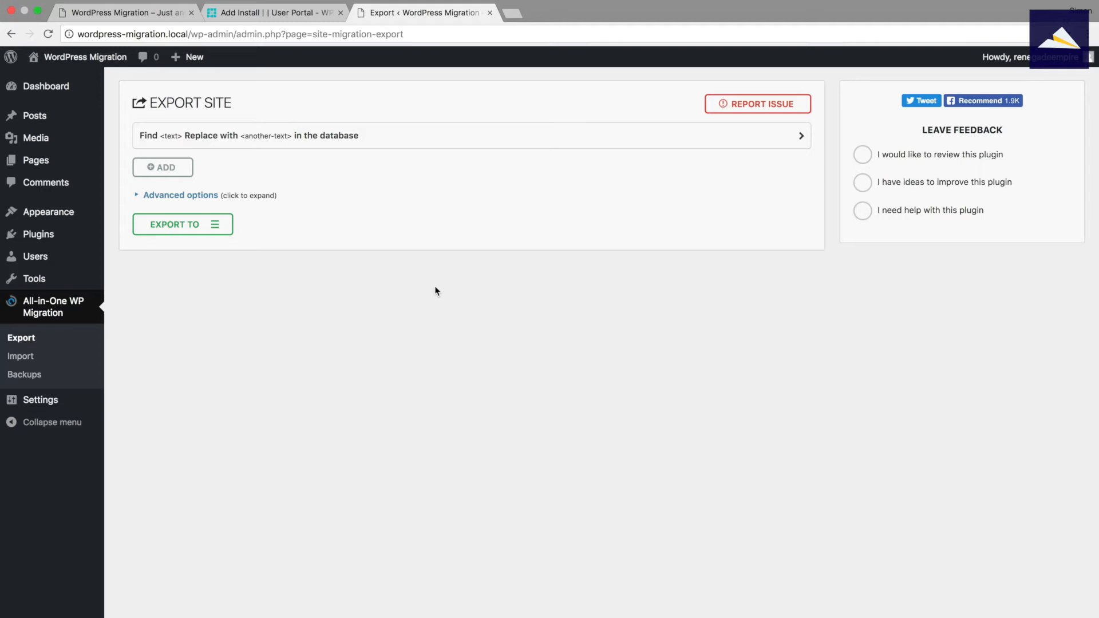
click(273, 13)
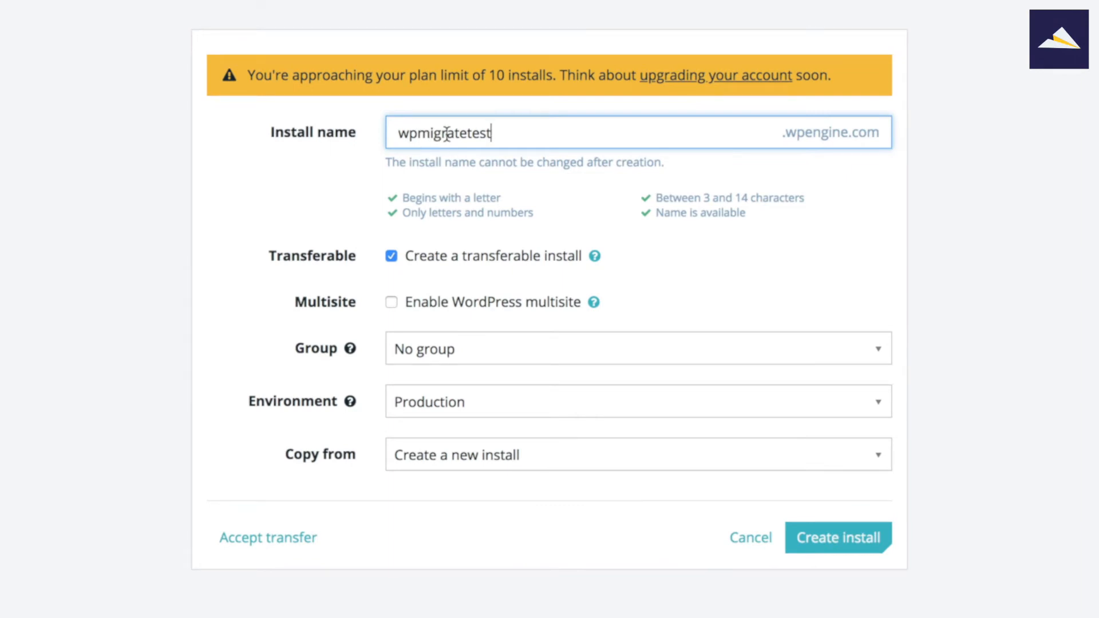
mouse_move(404, 199)
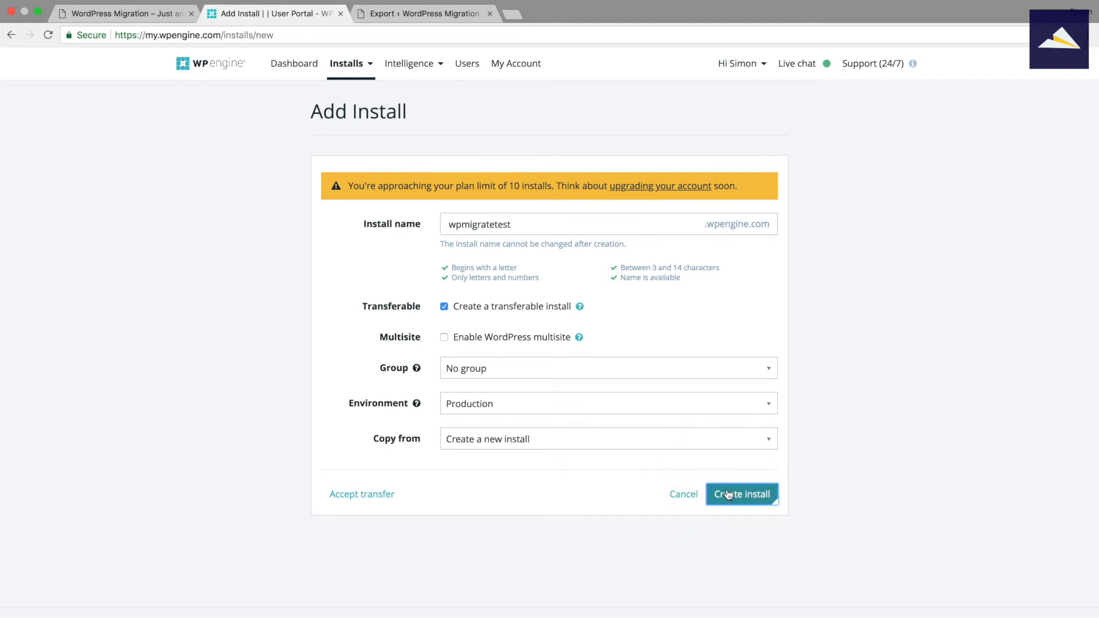
Create the wpmigratetest install and reach its Overview showing the demo link
click(742, 494)
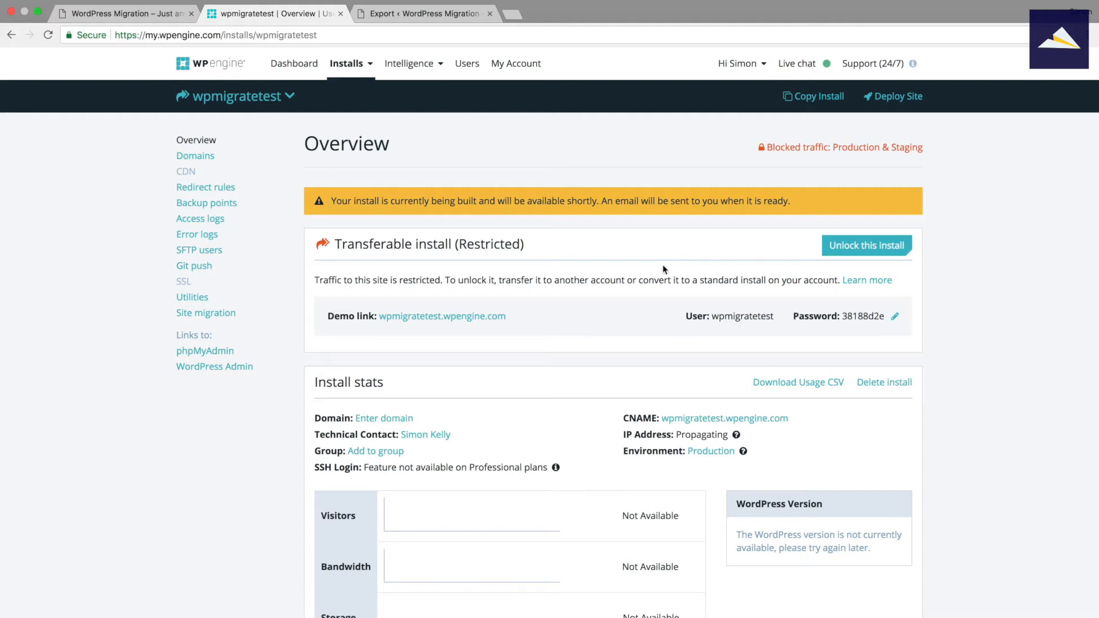
mouse_move(609, 293)
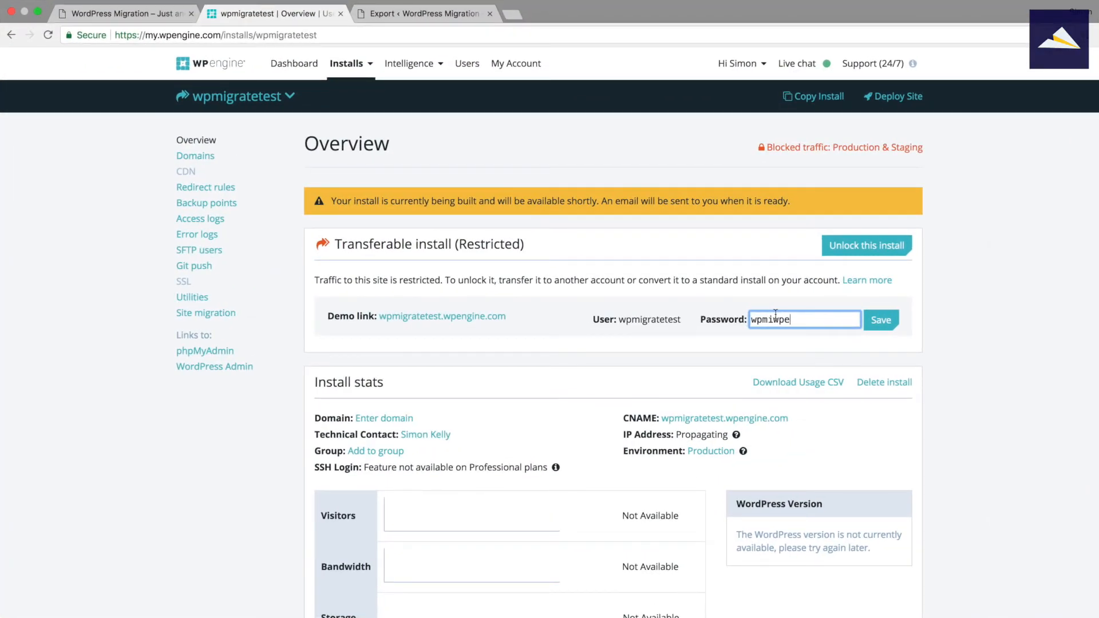
mouse_move(708, 336)
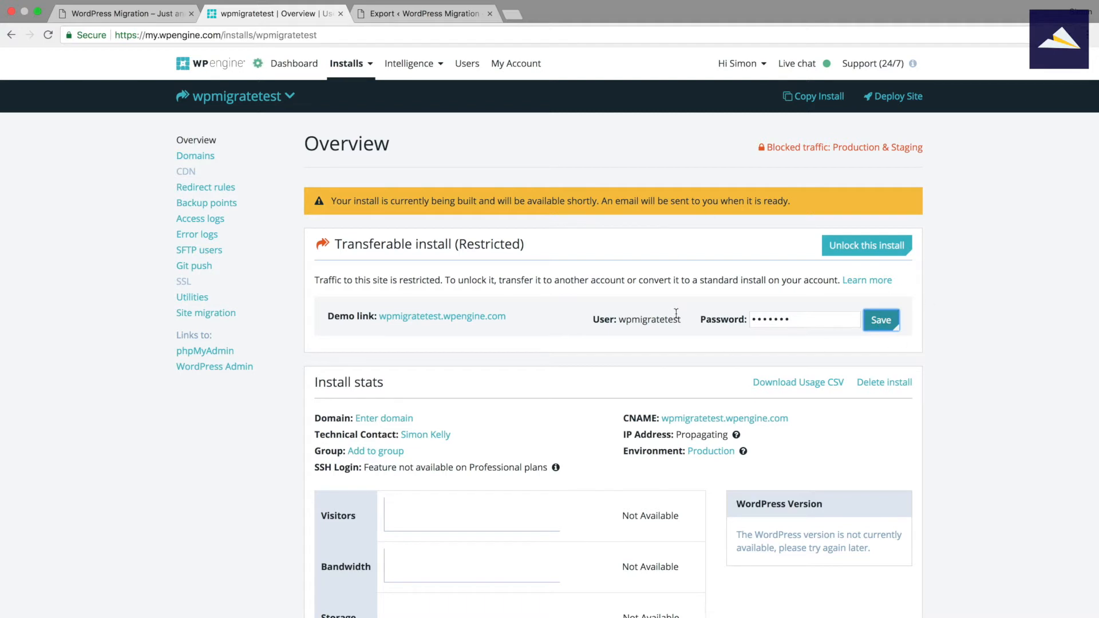
Save new restricted demo link credentials for wpmigratetest with user 'demo'
click(880, 319)
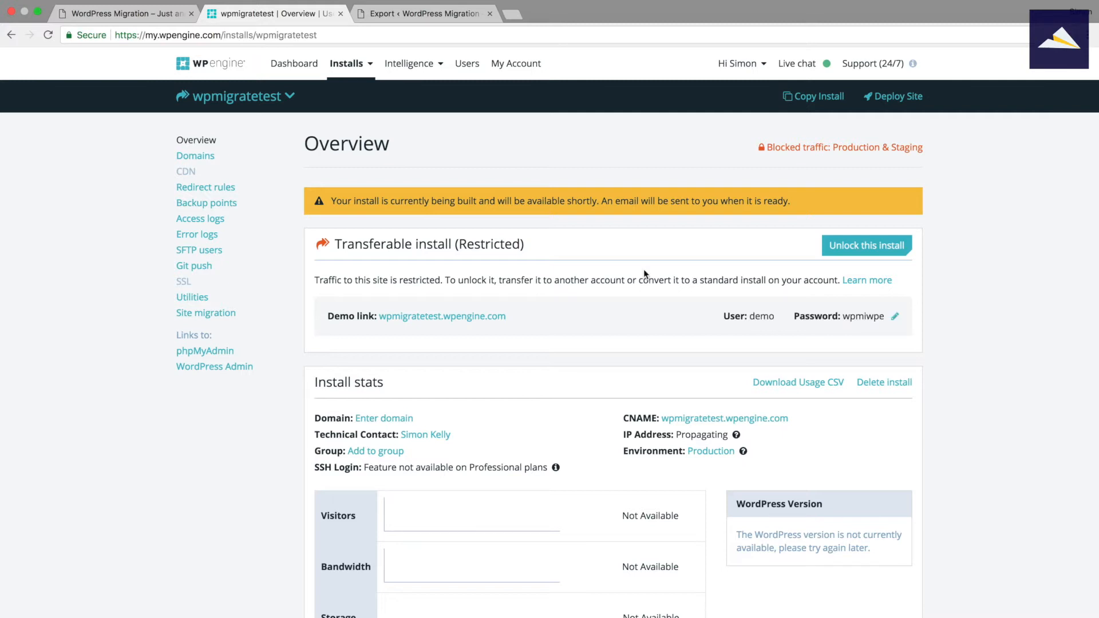
mouse_move(634, 267)
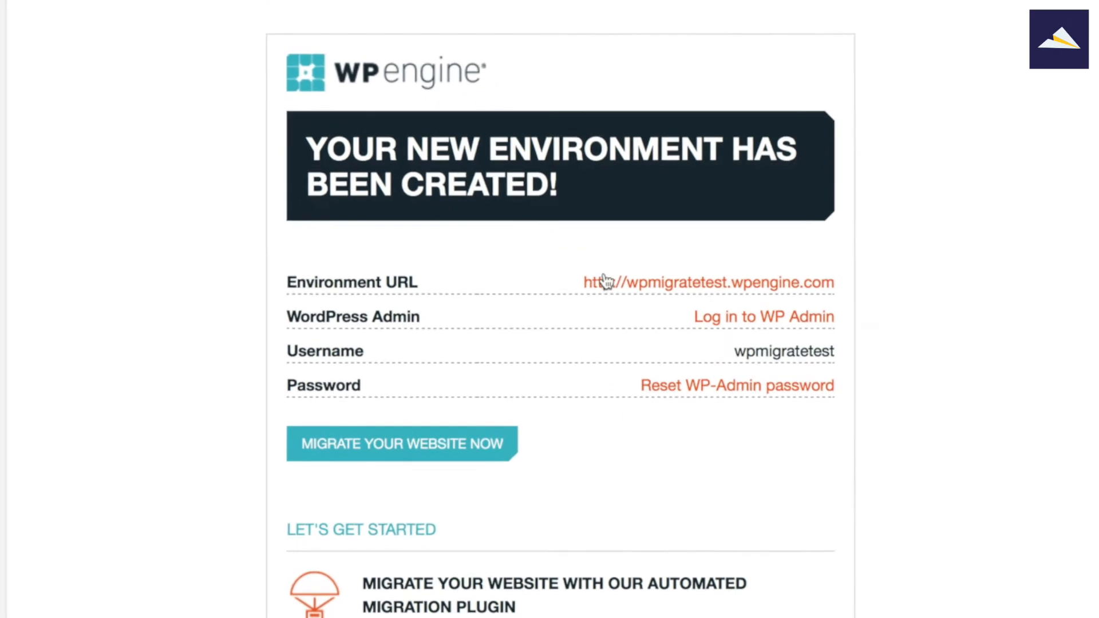
mouse_move(573, 394)
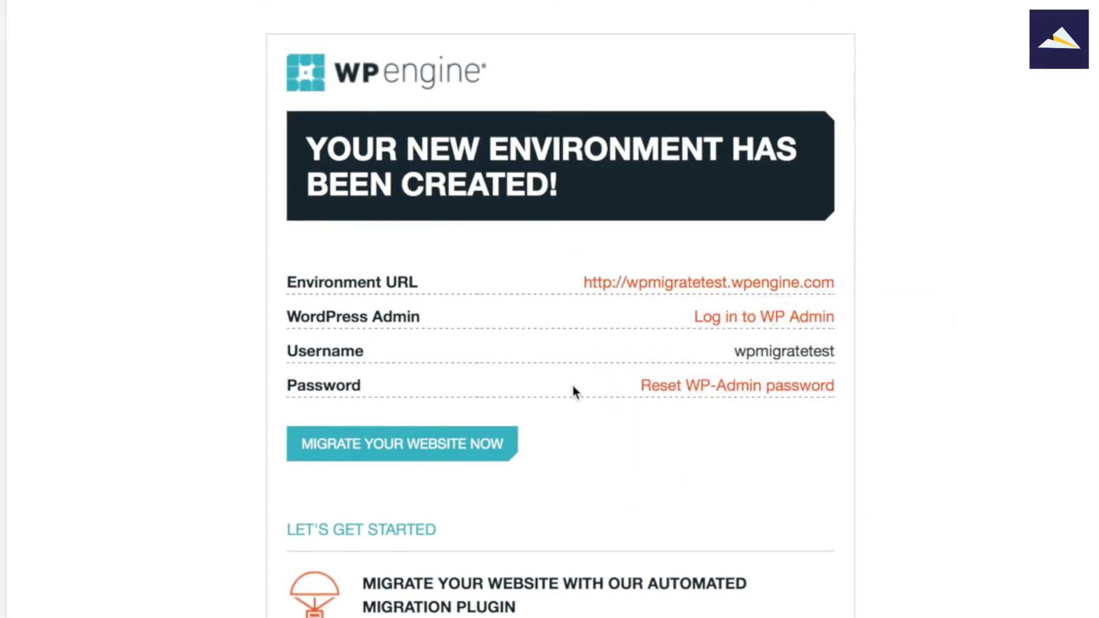
mouse_move(736, 385)
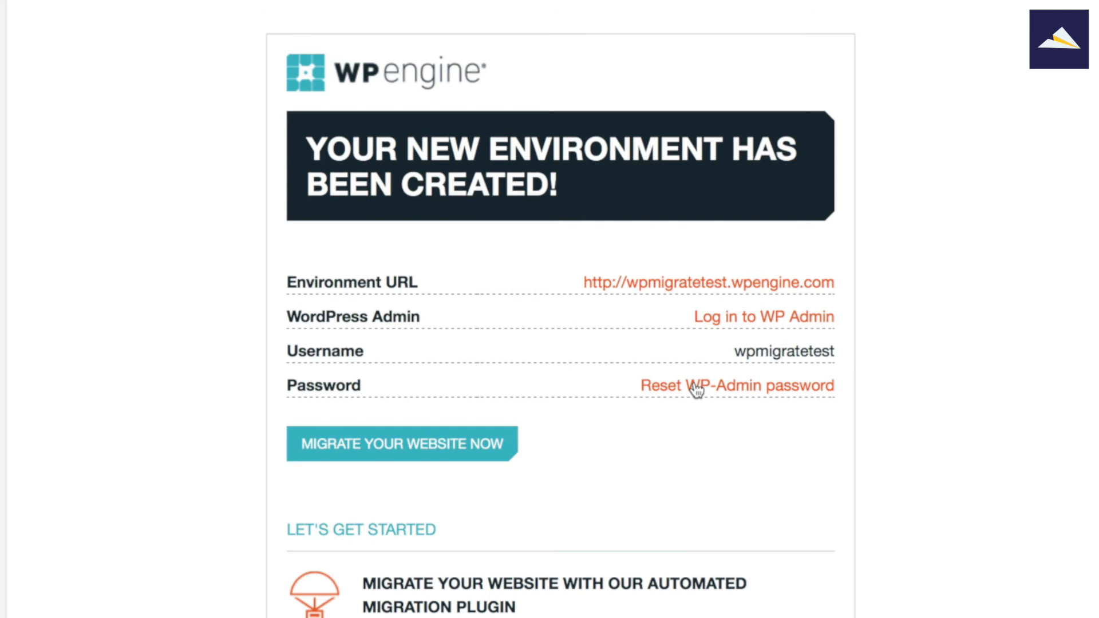
Follow the 'environment created' email's Reset WP-Admin password link
click(736, 386)
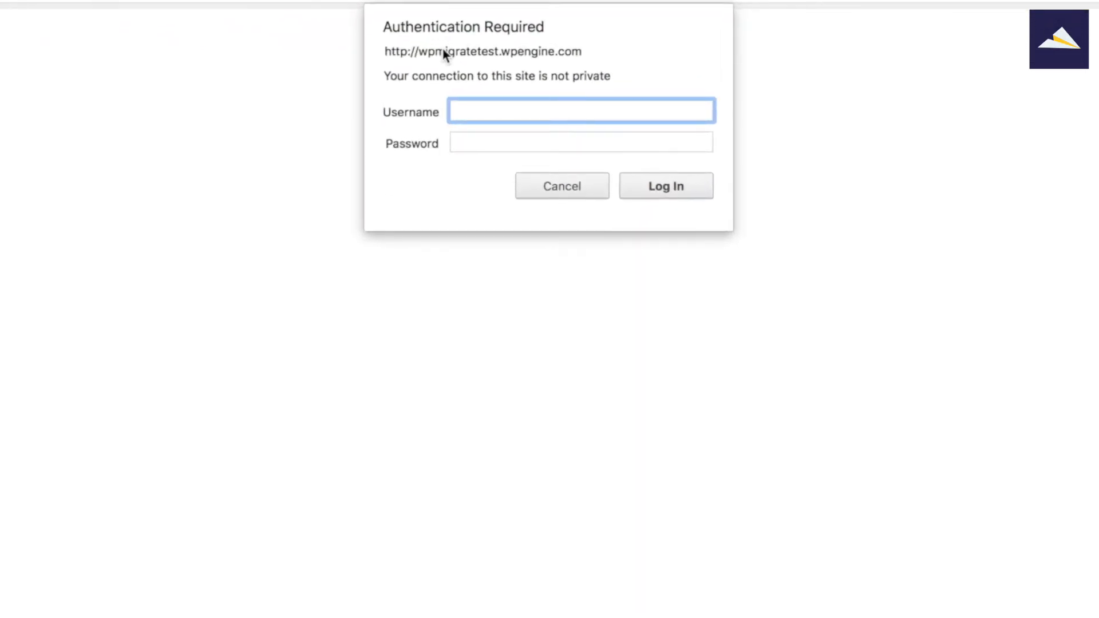
Pass both the http and https authentication prompts as user demo with its password
text(demo)
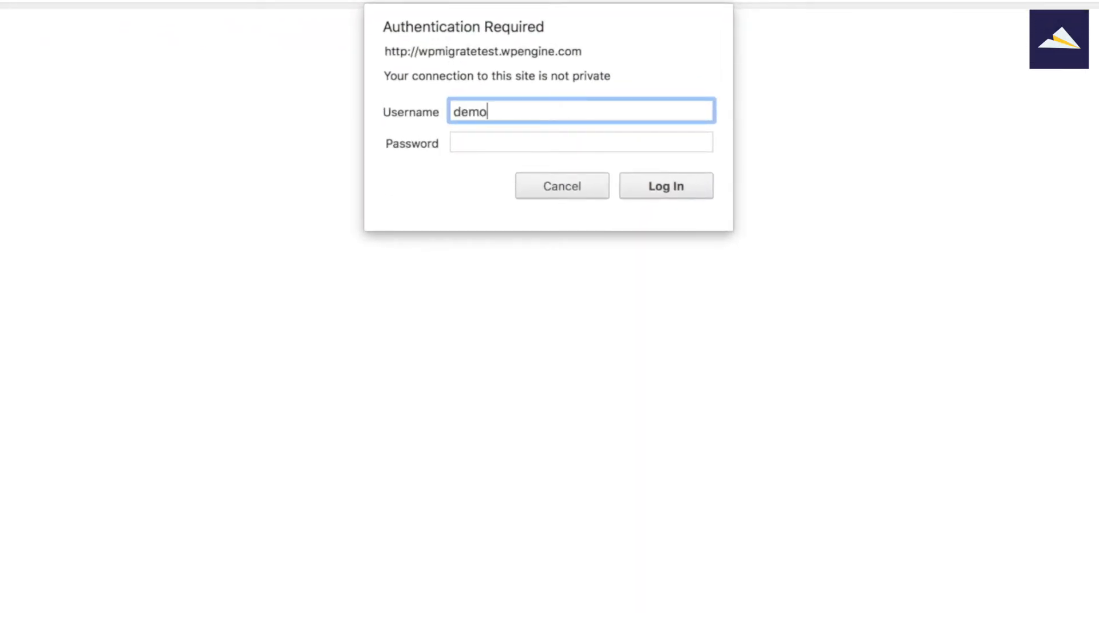
click(581, 143)
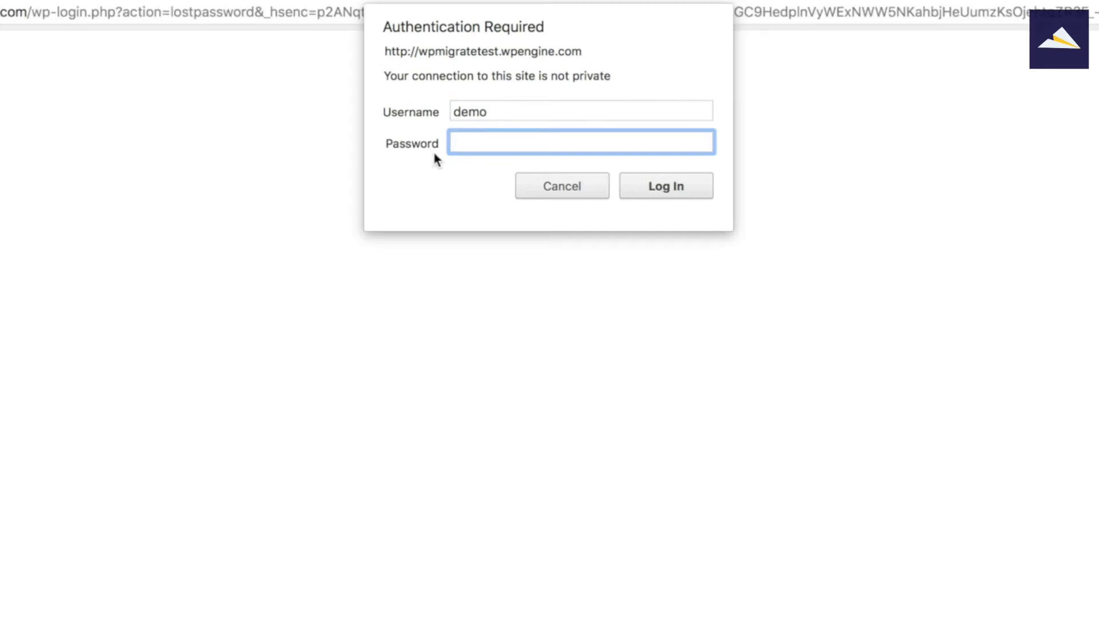
text(••)
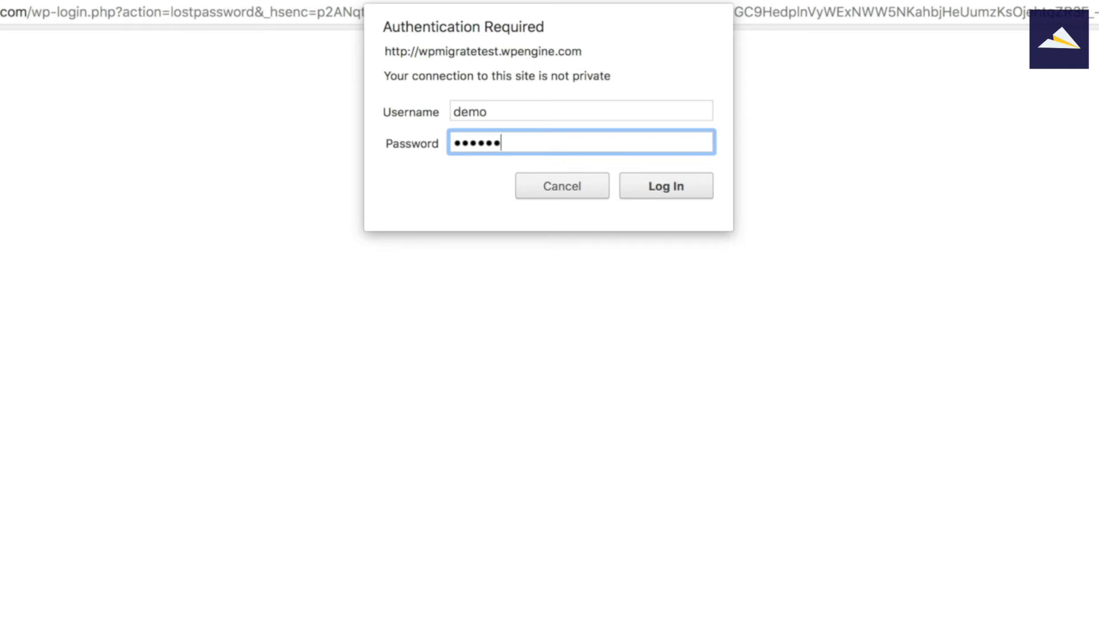
click(665, 185)
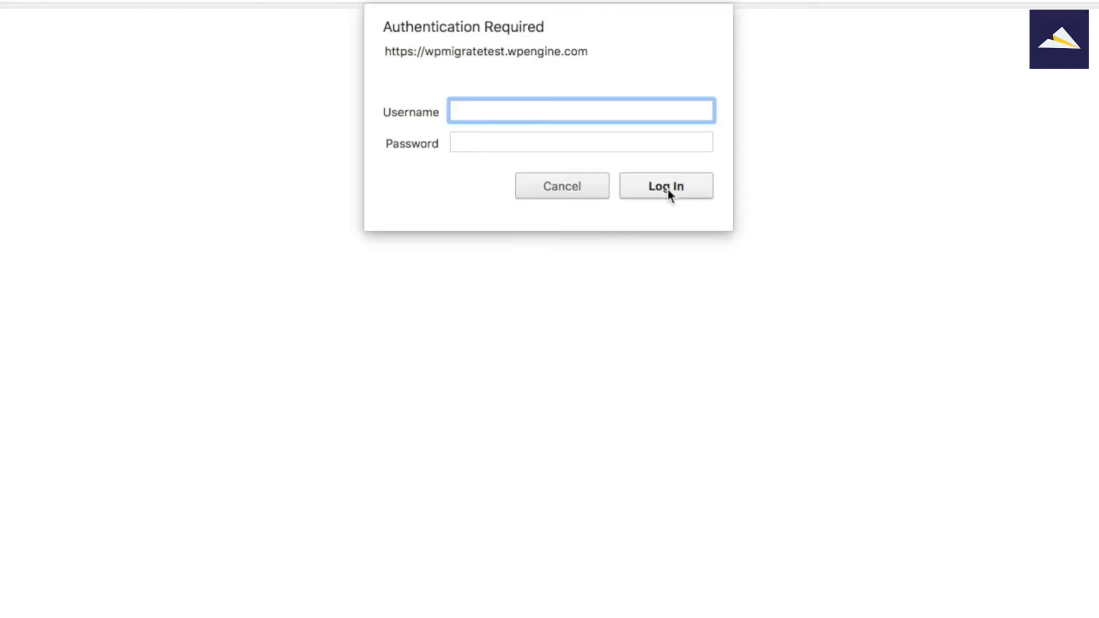
text(demo)
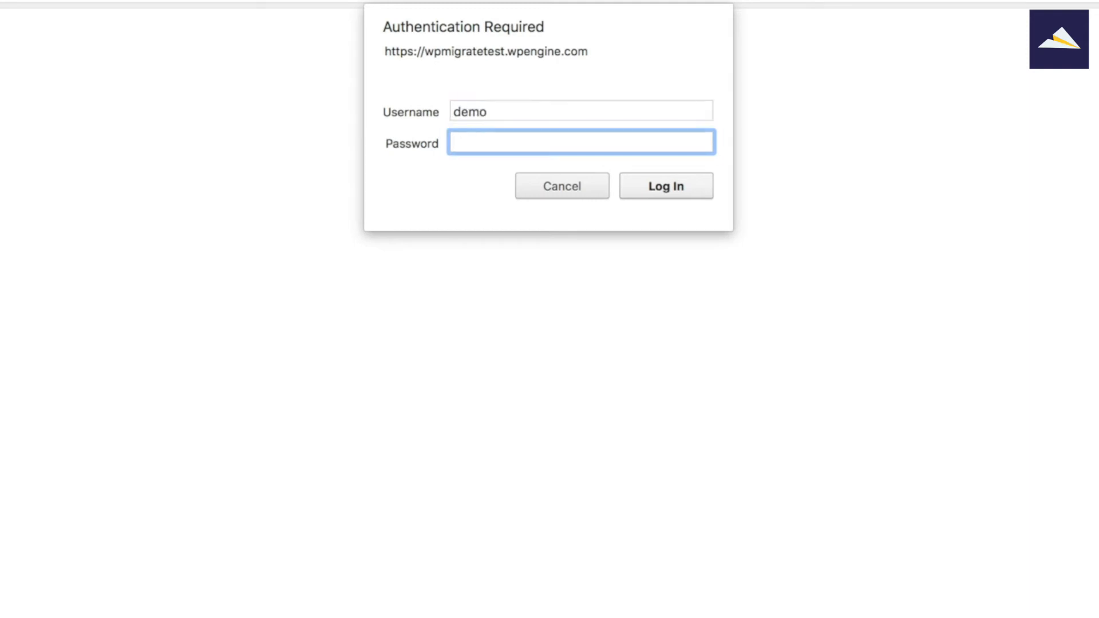
text(•)
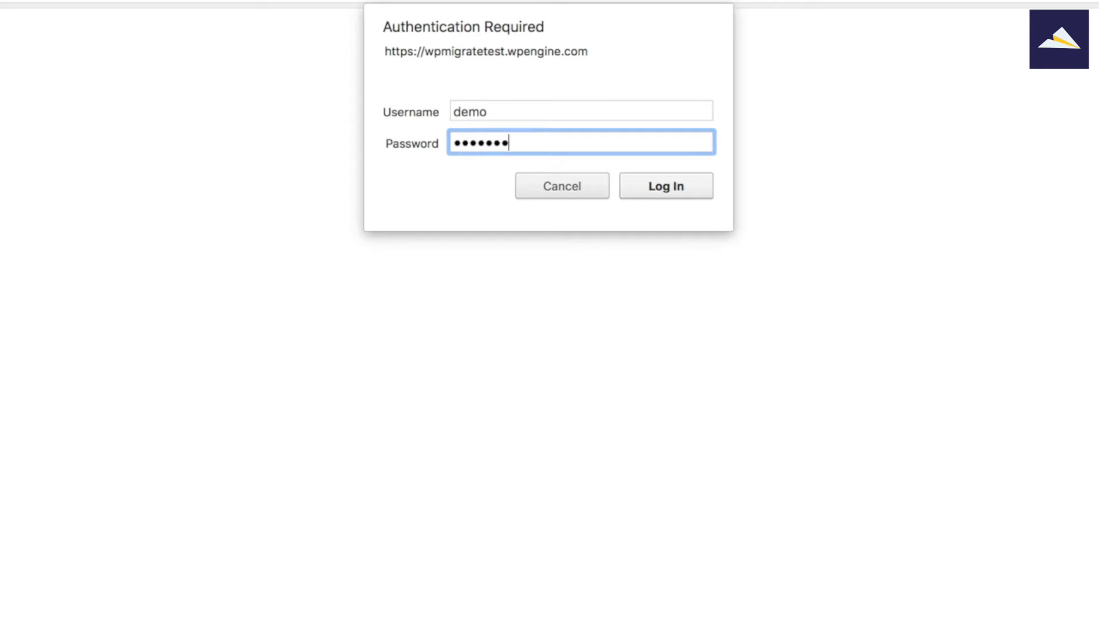
click(664, 186)
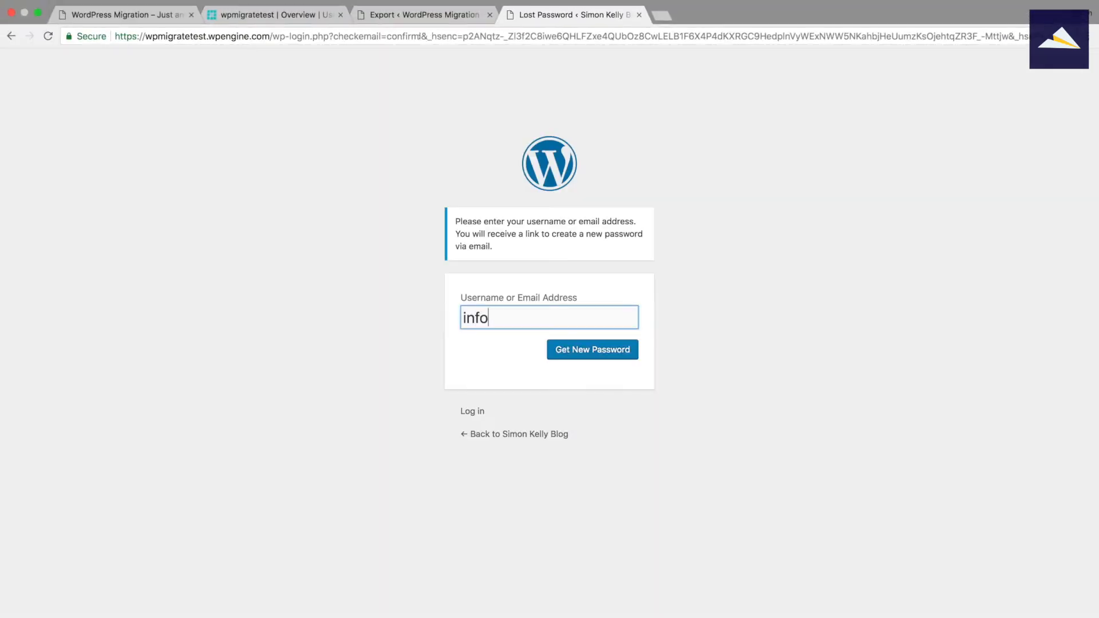
Request a reset email for the admin account and set a new password via its link
text(@renegade-empire.com)
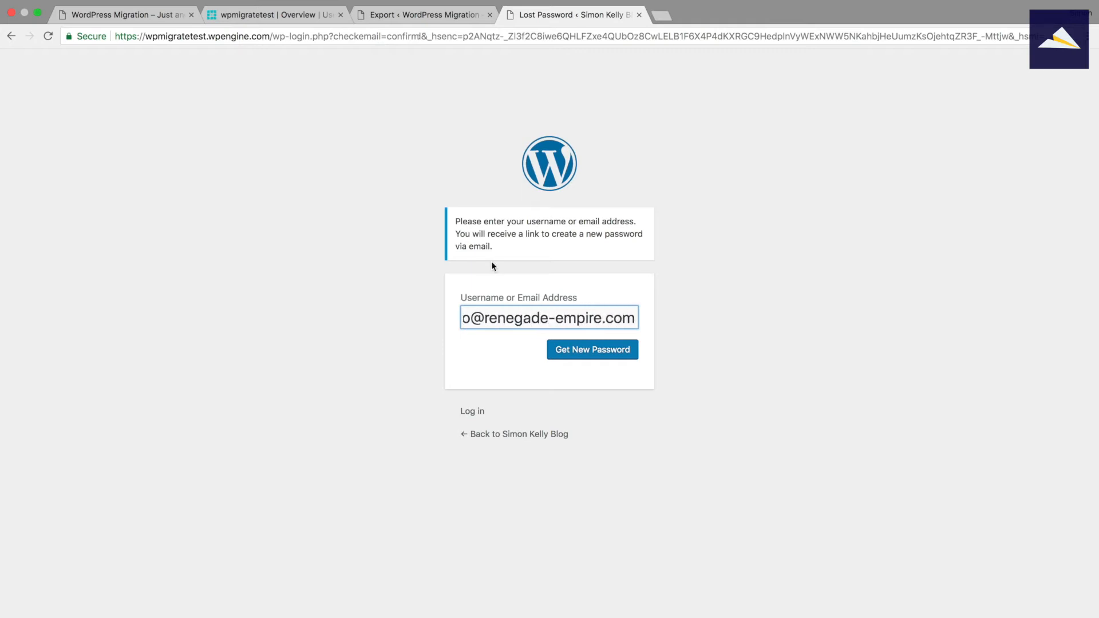
click(591, 350)
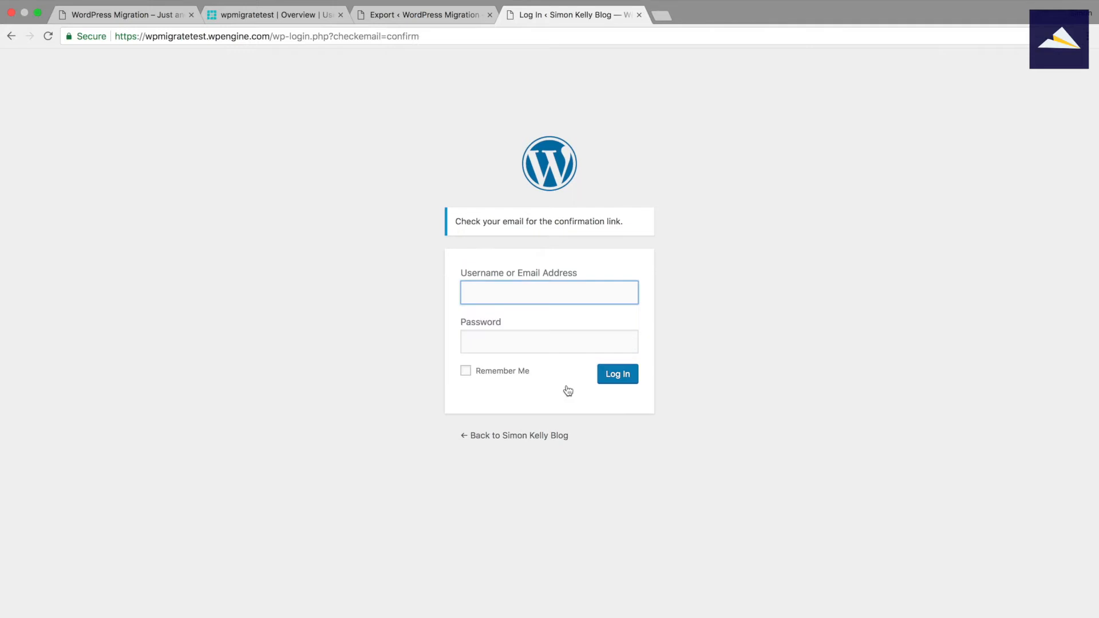
mouse_move(363, 218)
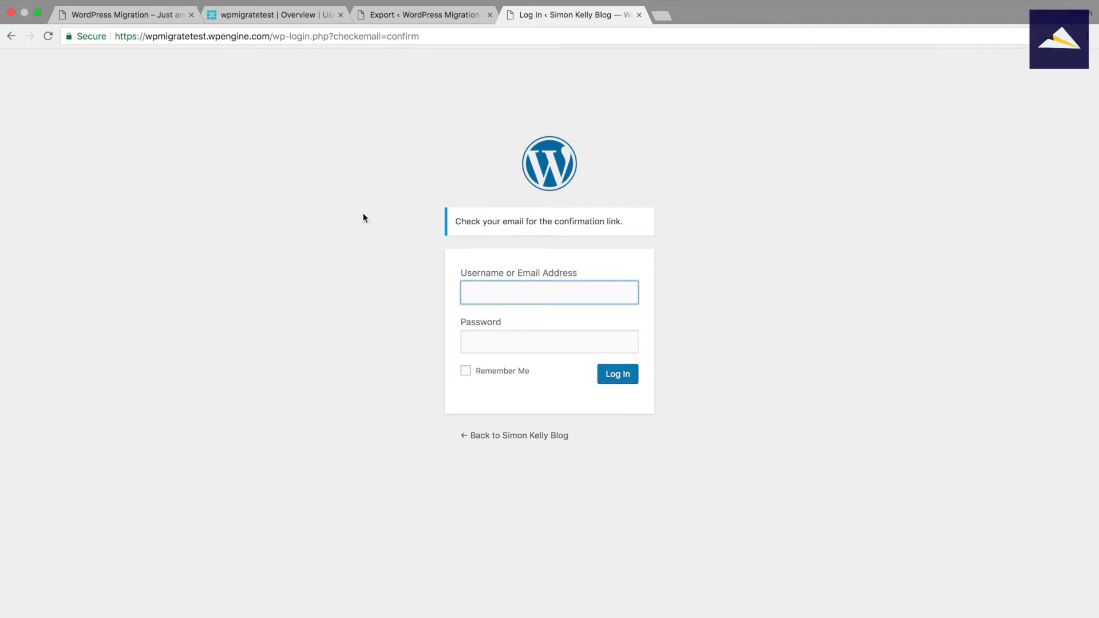
mouse_move(422, 171)
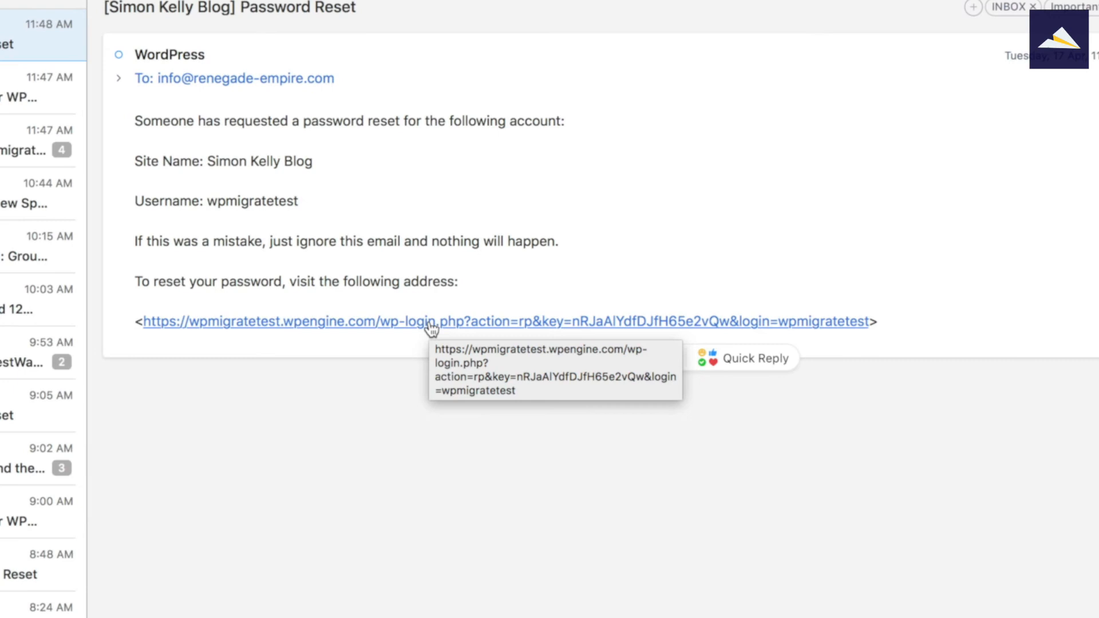
double_click(251, 201)
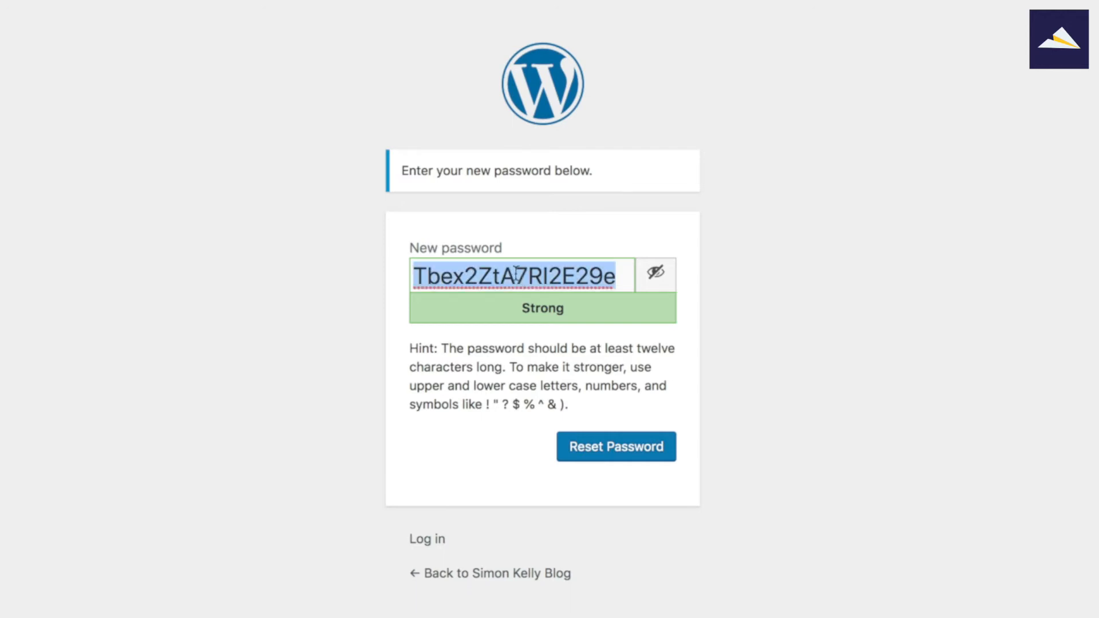
click(656, 274)
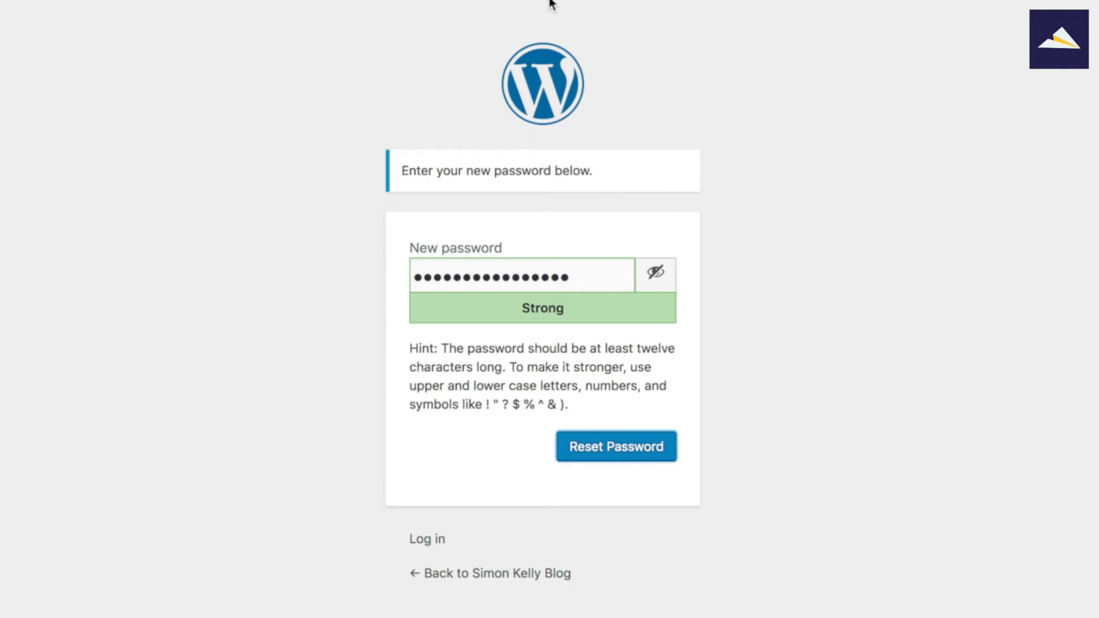
click(615, 447)
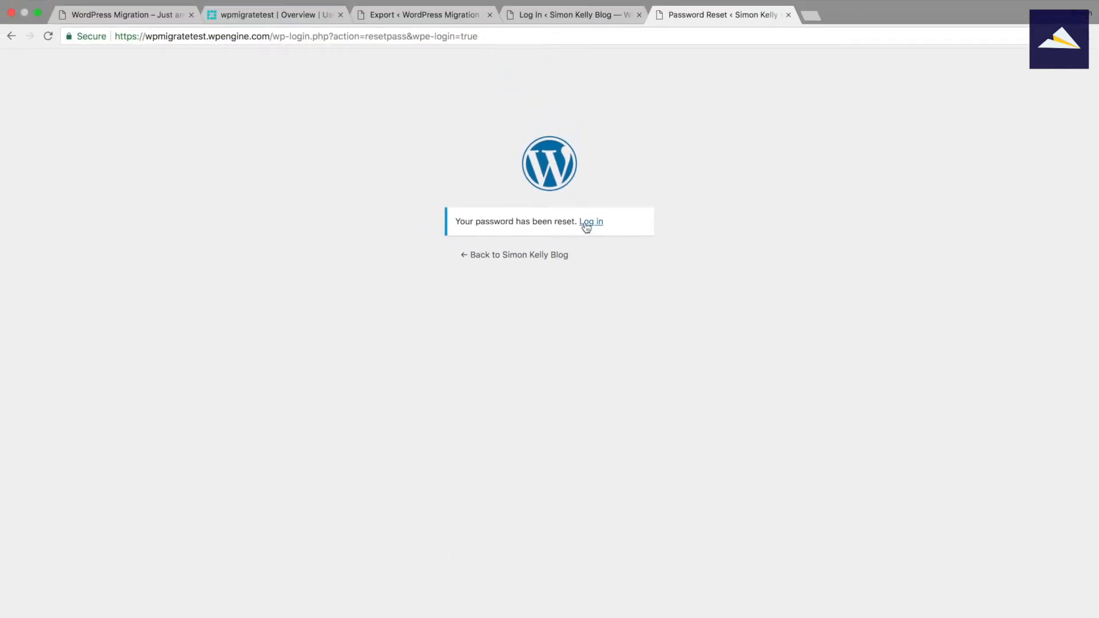
Log in to wpmigratetest.wpengine.com as wpmigratetest with the new password
click(591, 221)
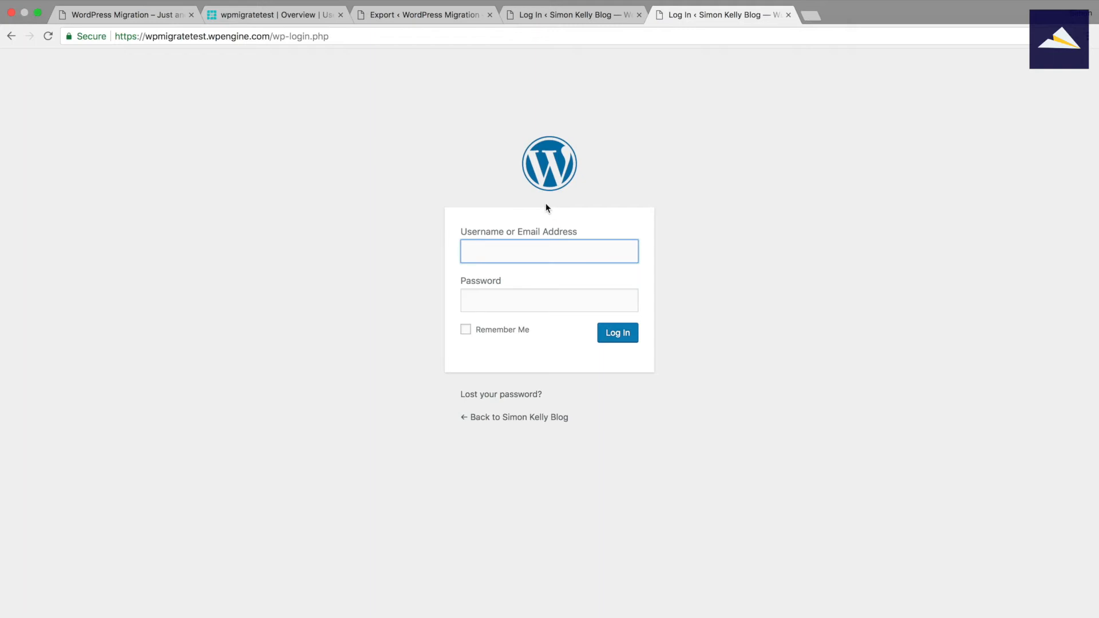
text(wp)
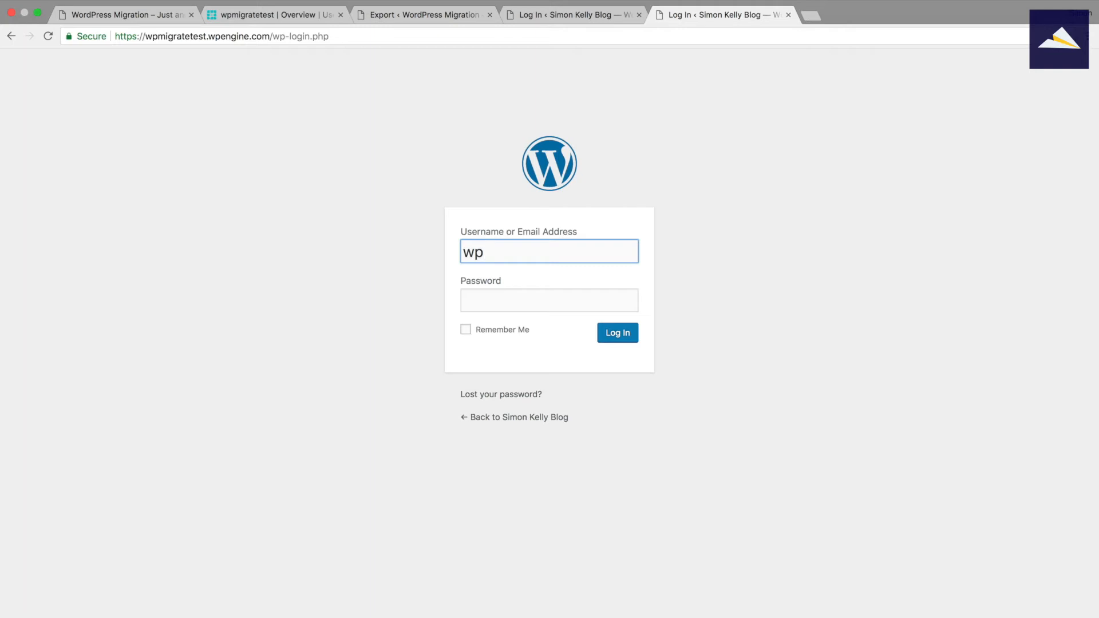
text(migratetest)
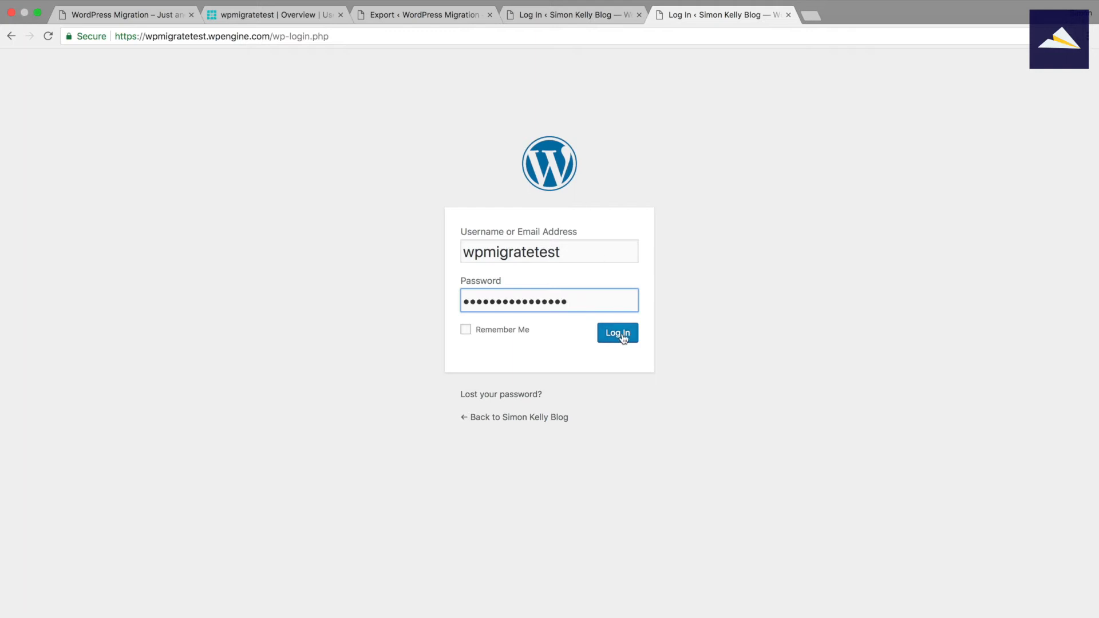
click(617, 332)
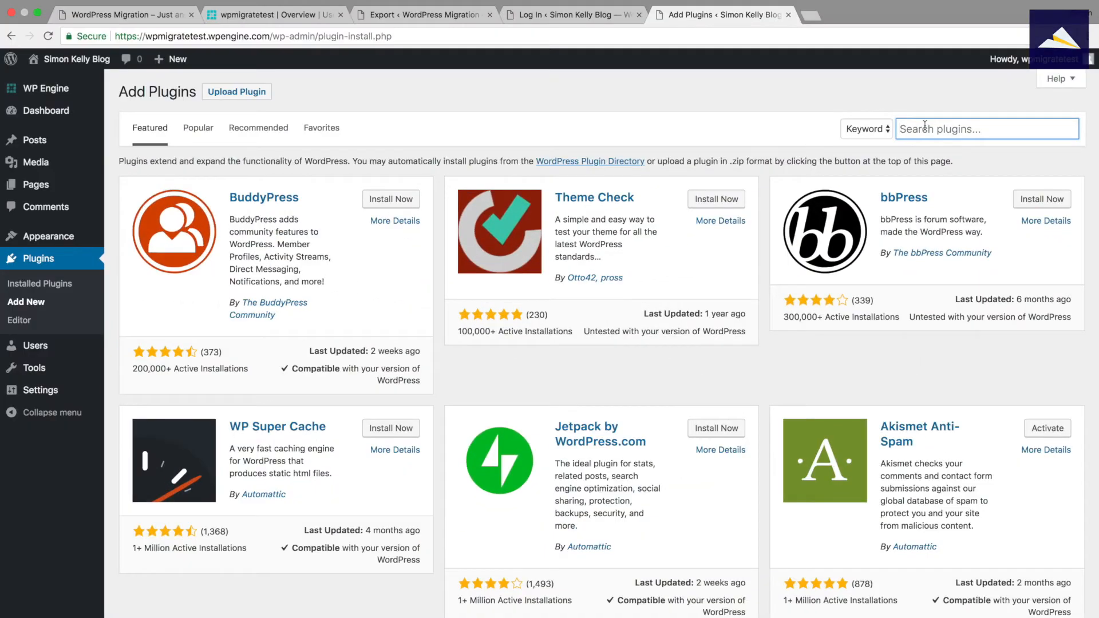
Search 'all', install and activate All-in-One WP Migration, then open its Import page
text(all in one migration)
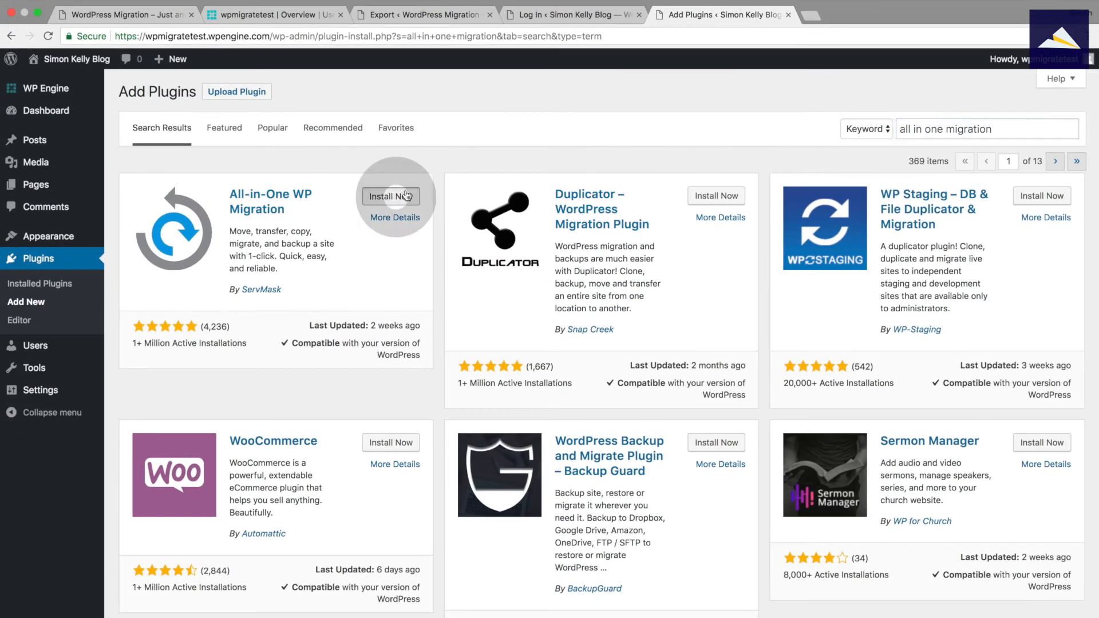
click(390, 196)
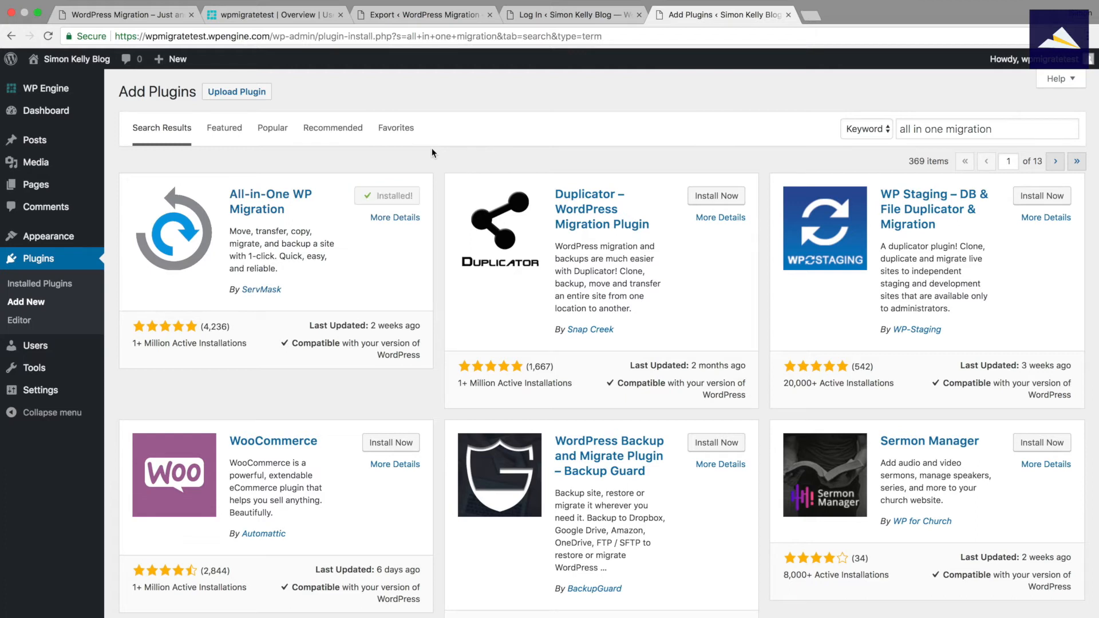
click(396, 196)
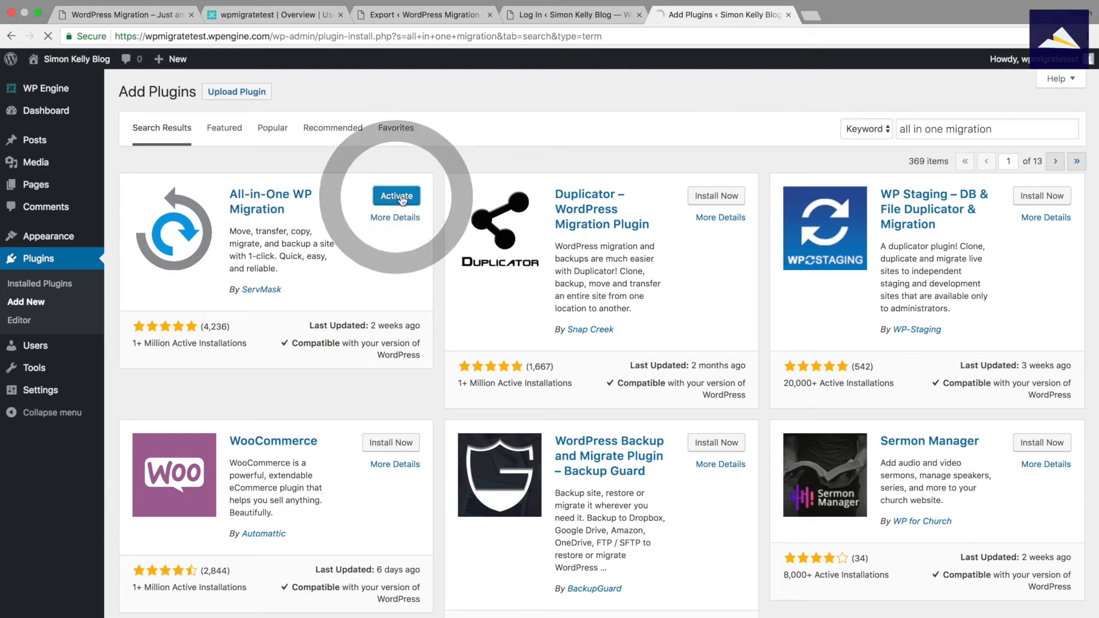
click(396, 195)
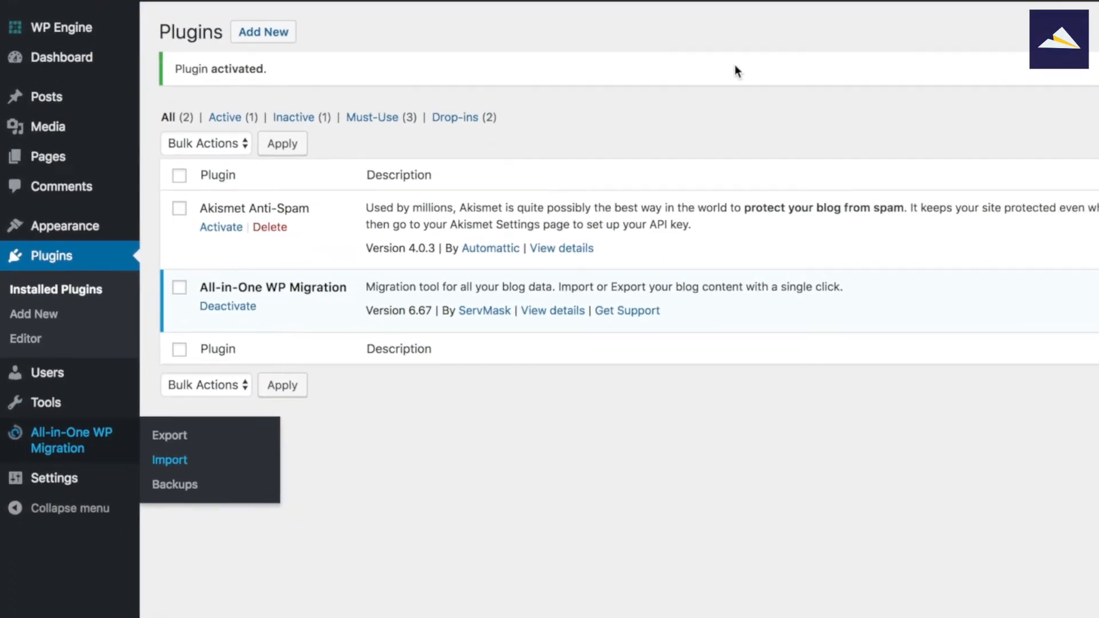
click(169, 460)
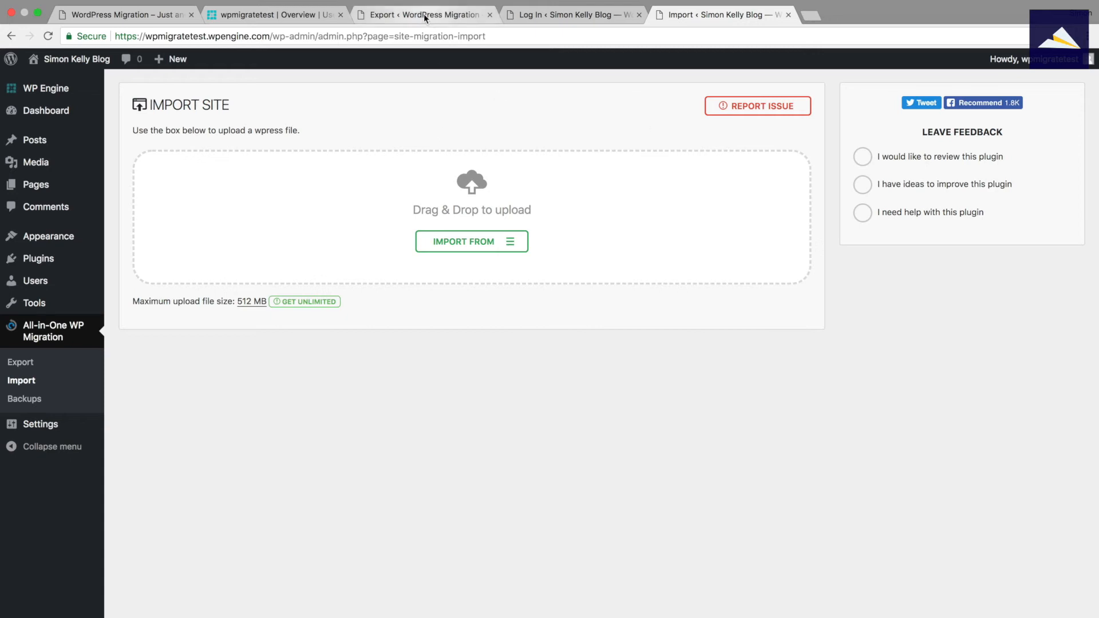
click(424, 14)
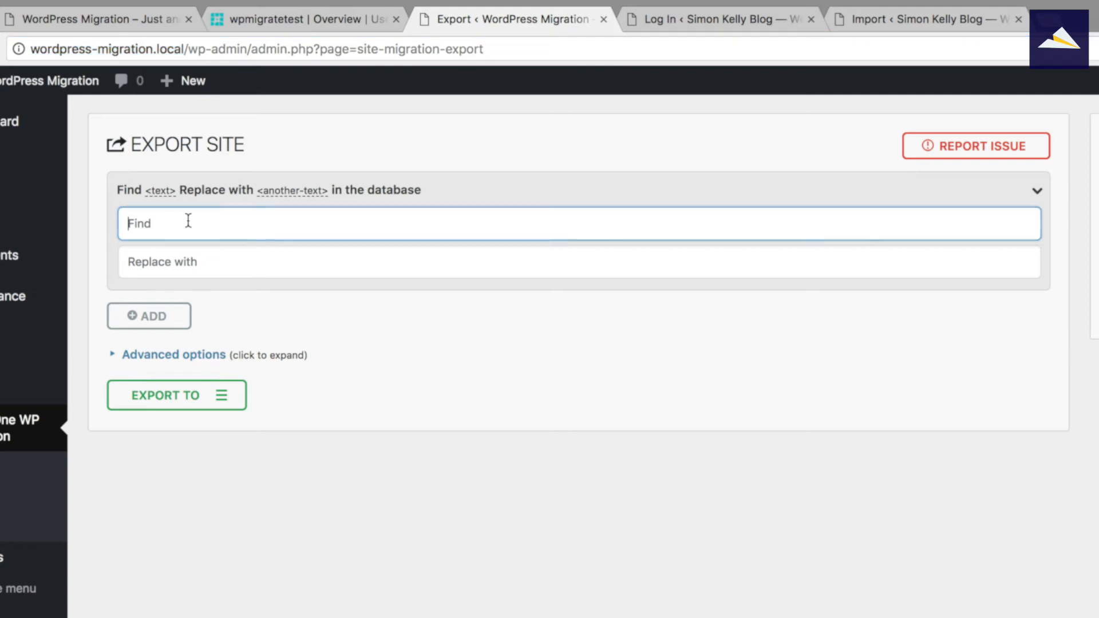
text(http://wordpress-migration.local/)
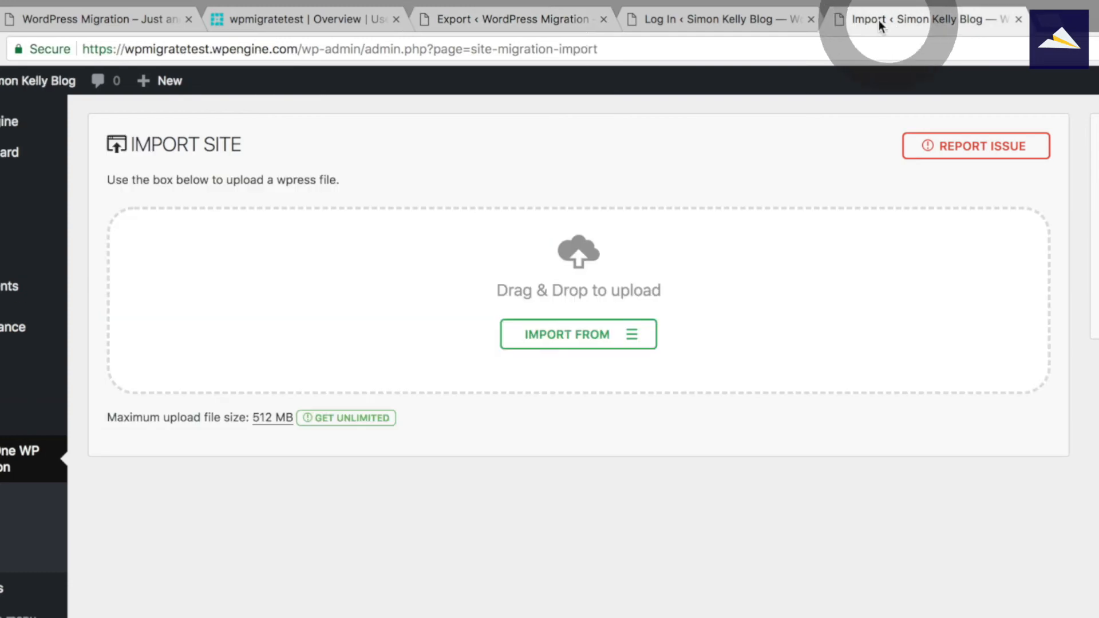
click(512, 18)
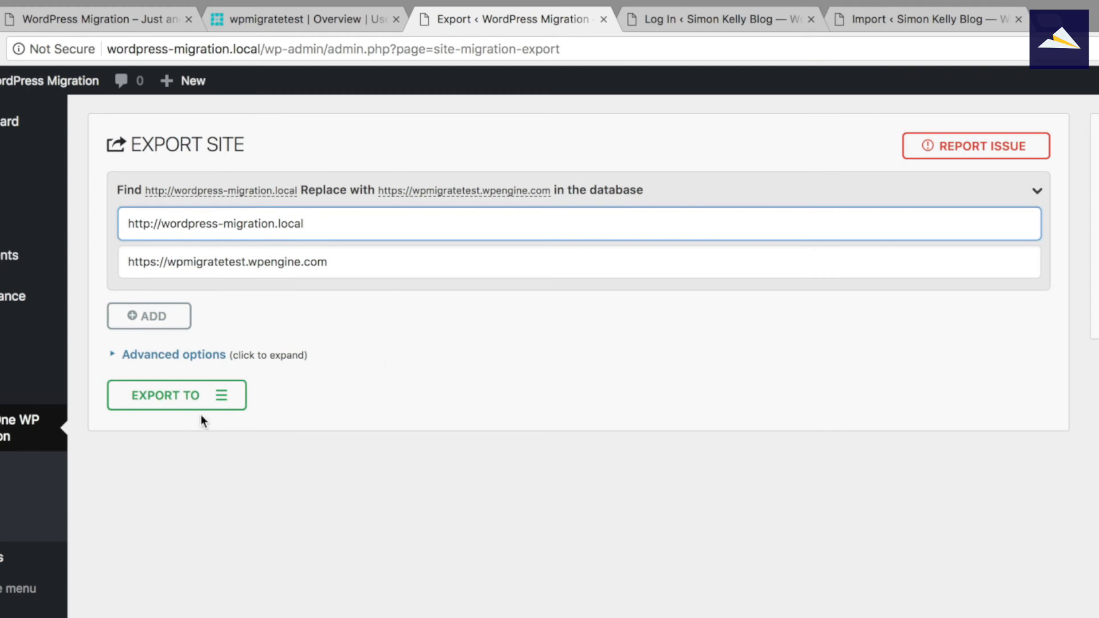
Export the local site to a file and save the .wpress download to Downloads
click(166, 396)
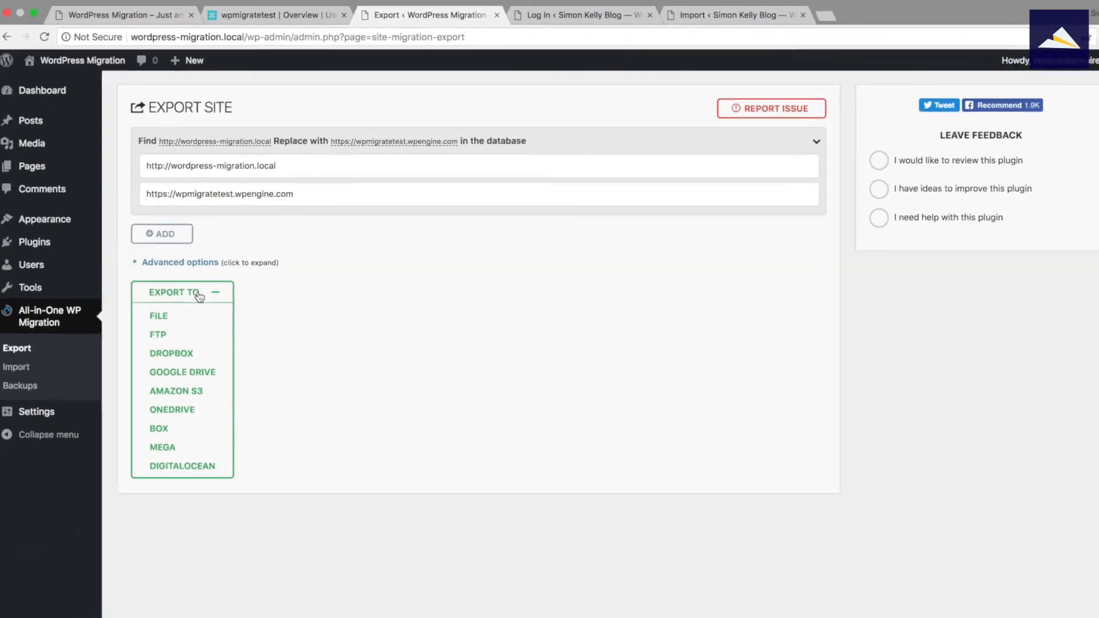
click(158, 315)
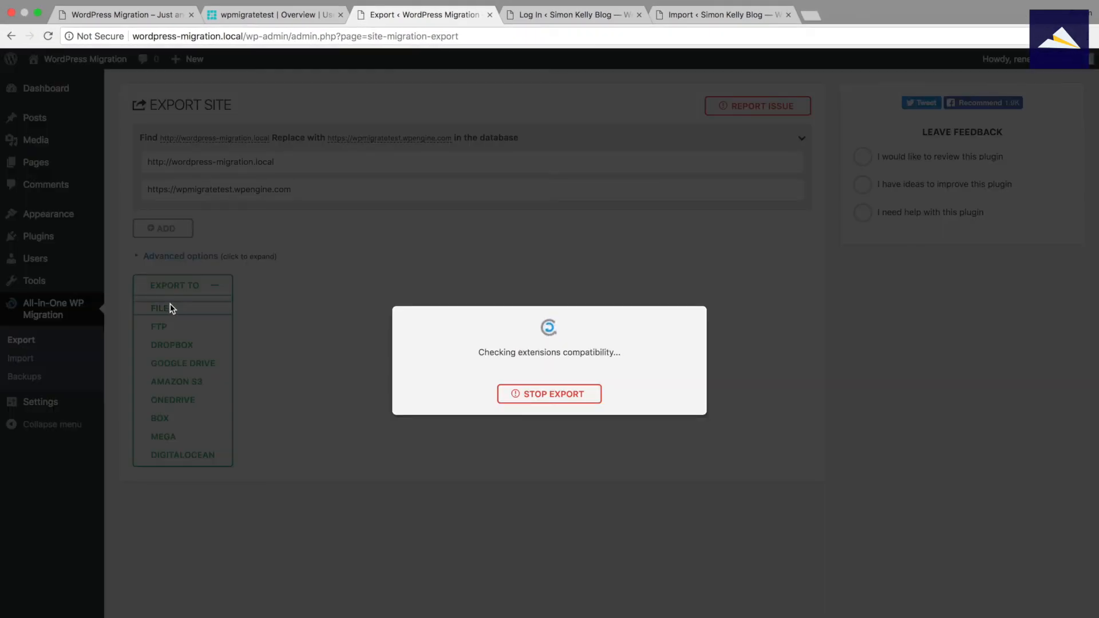
mouse_move(625, 231)
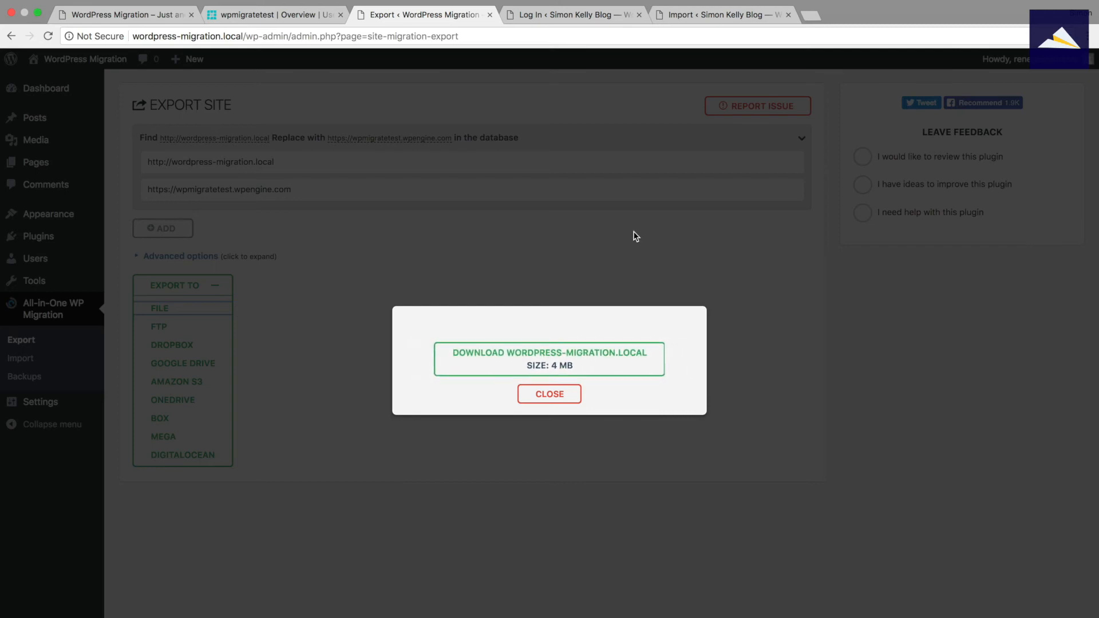
mouse_move(549, 359)
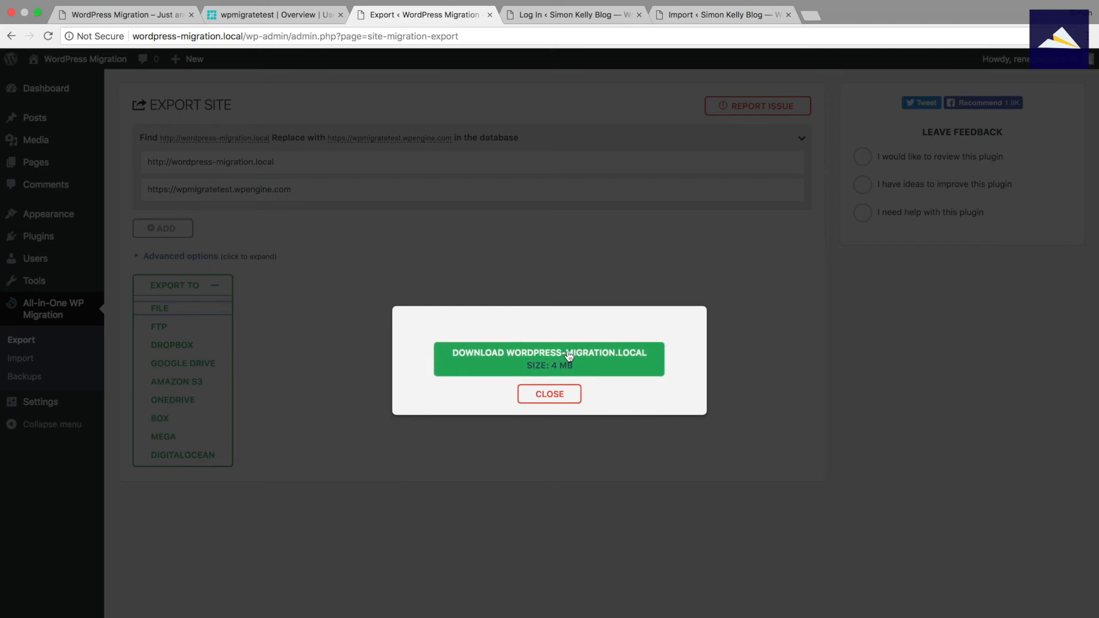
click(549, 359)
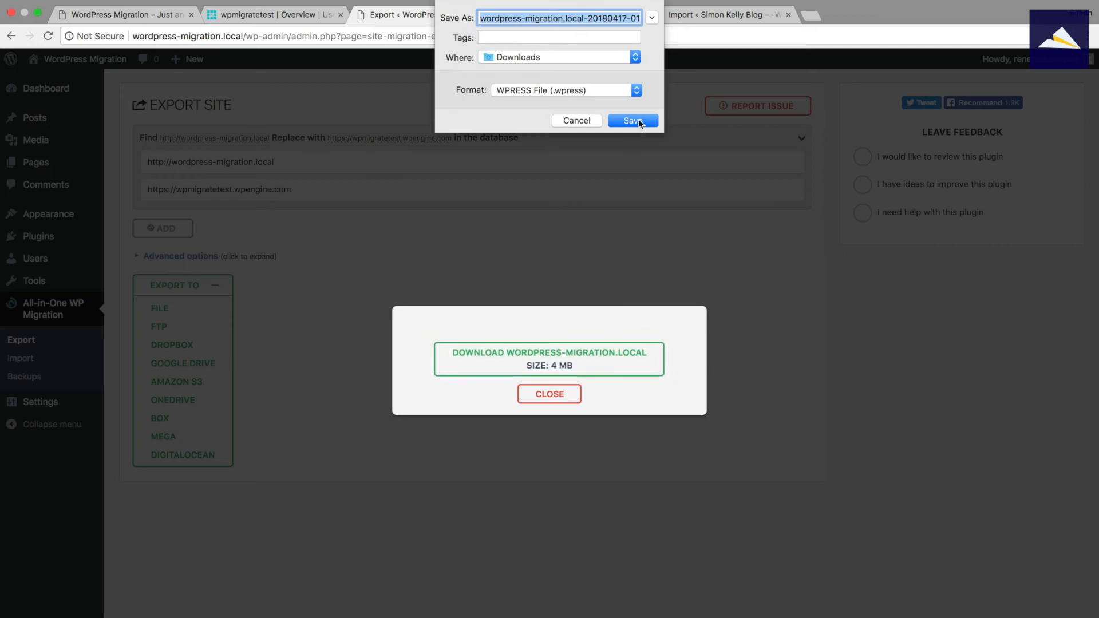
click(632, 120)
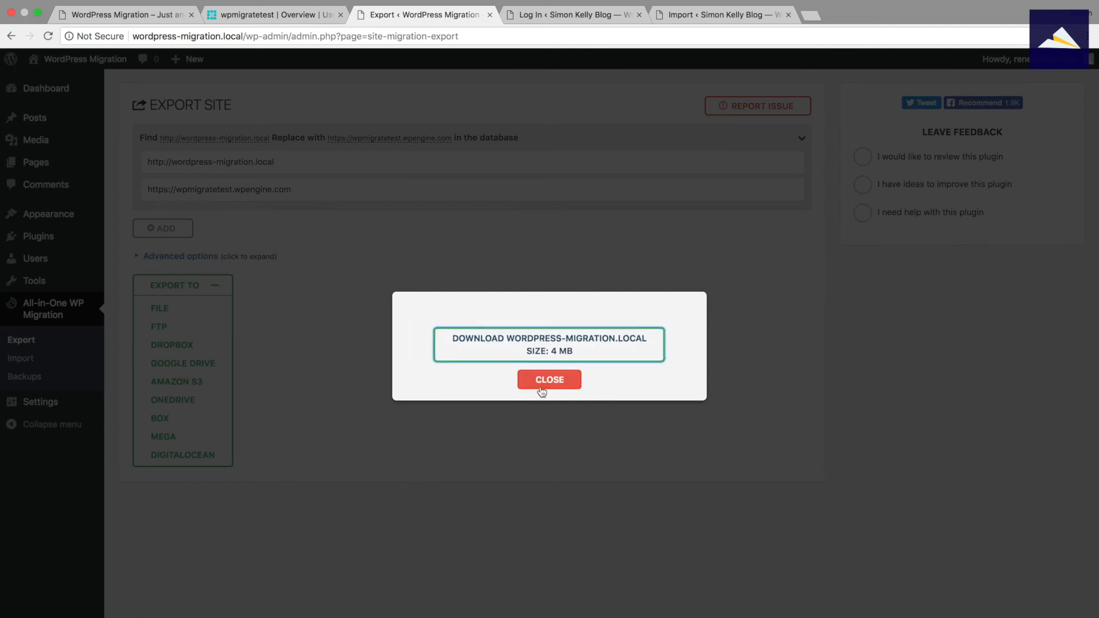
click(549, 379)
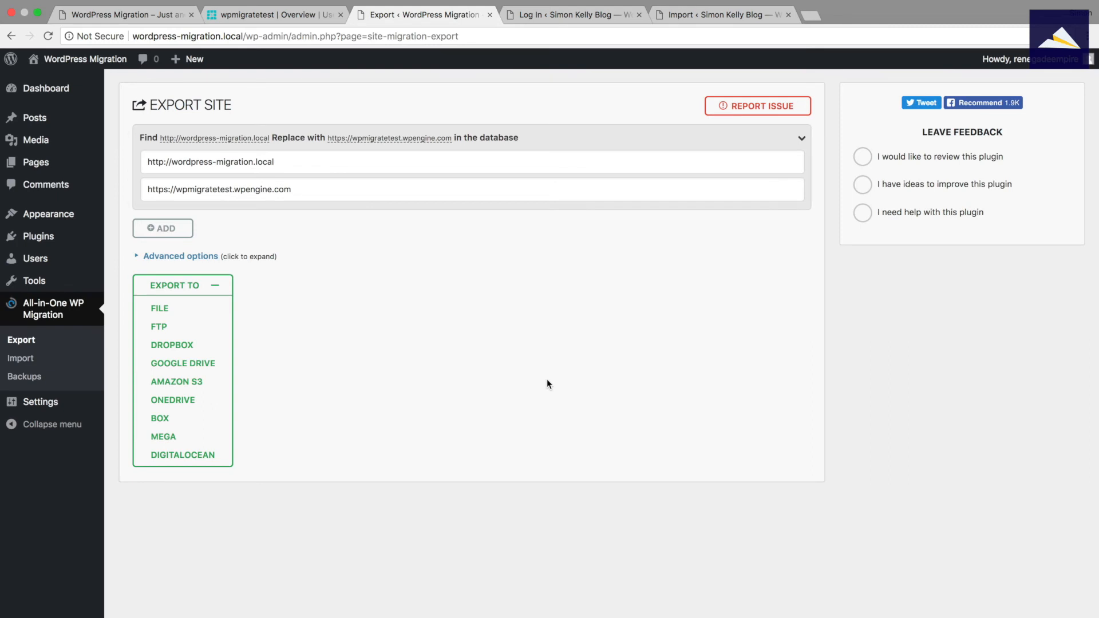
mouse_move(518, 347)
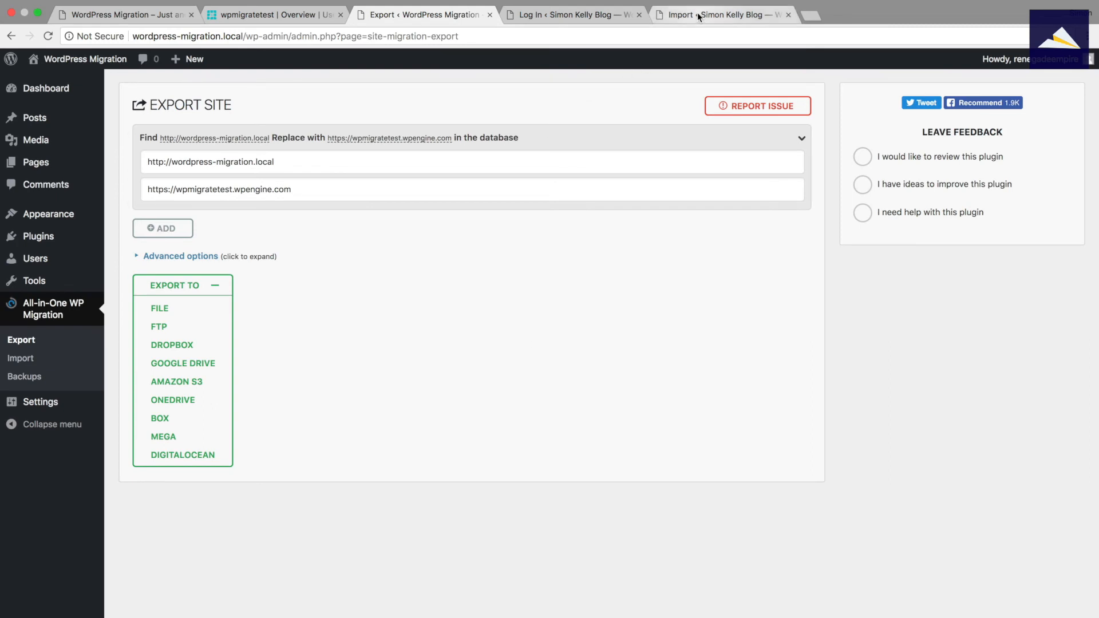
Upload the downloaded .wpress file on the WP Engine Import page and confirm the overwrite
click(722, 14)
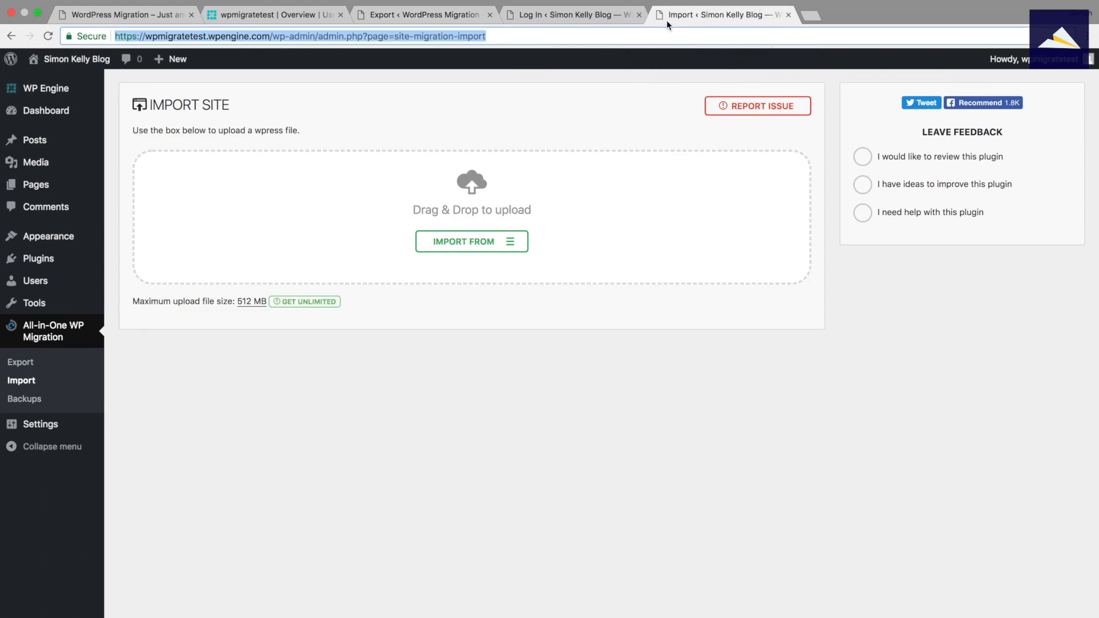
mouse_move(715, 14)
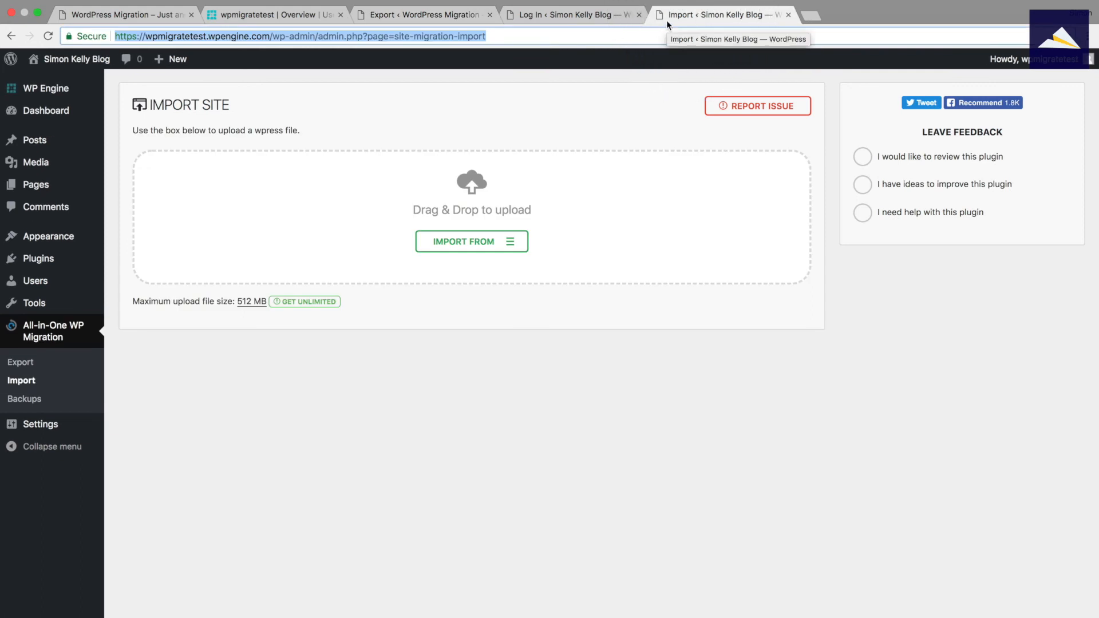
mouse_move(451, 208)
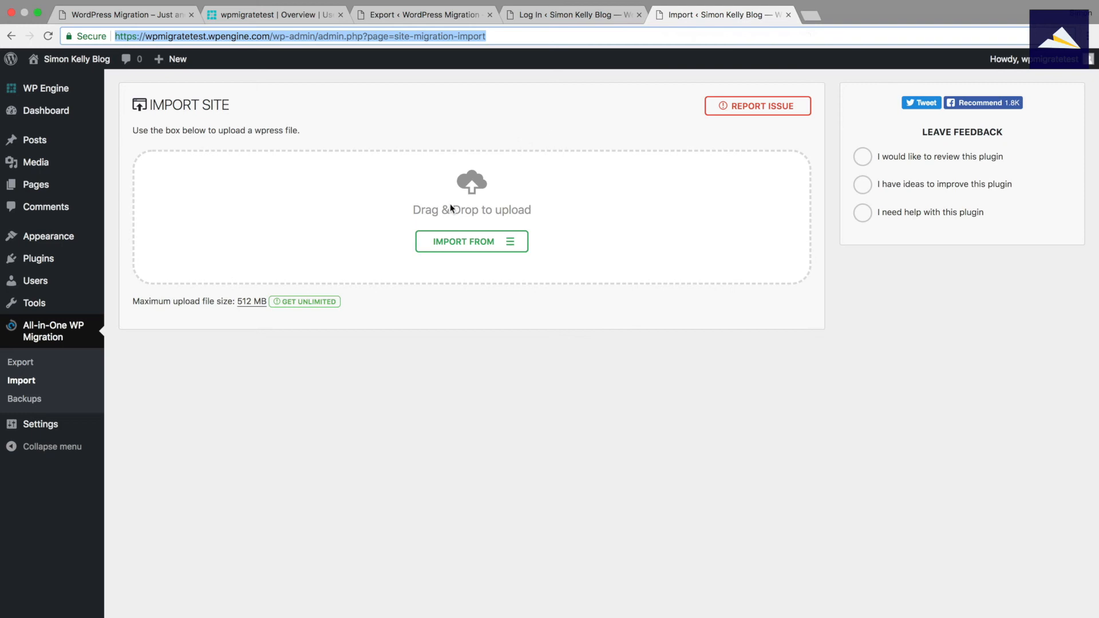
mouse_move(499, 206)
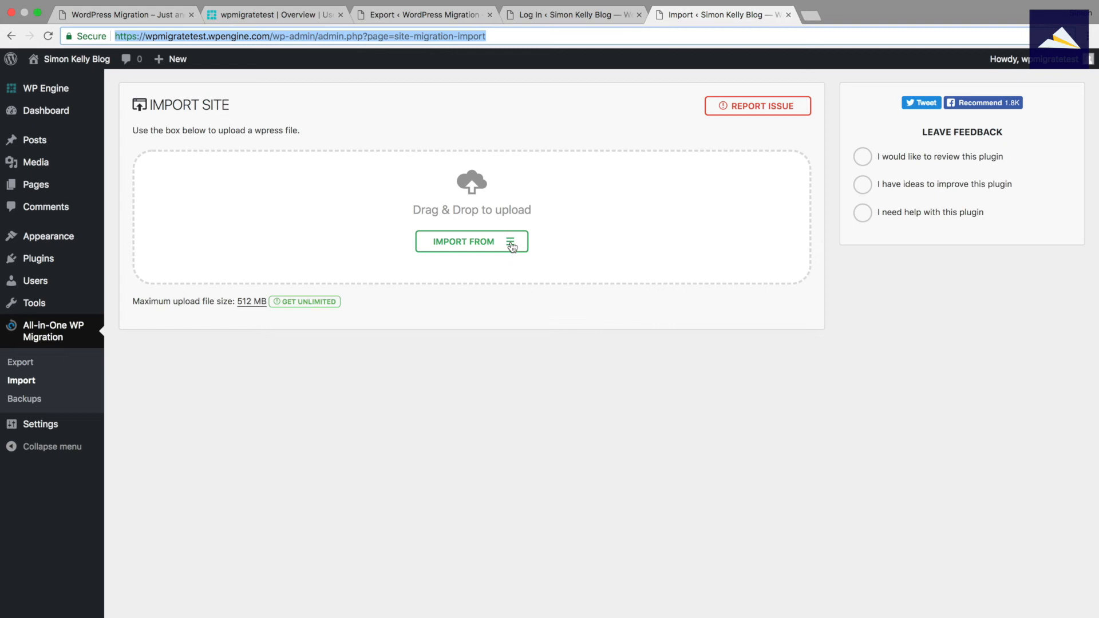
mouse_move(533, 91)
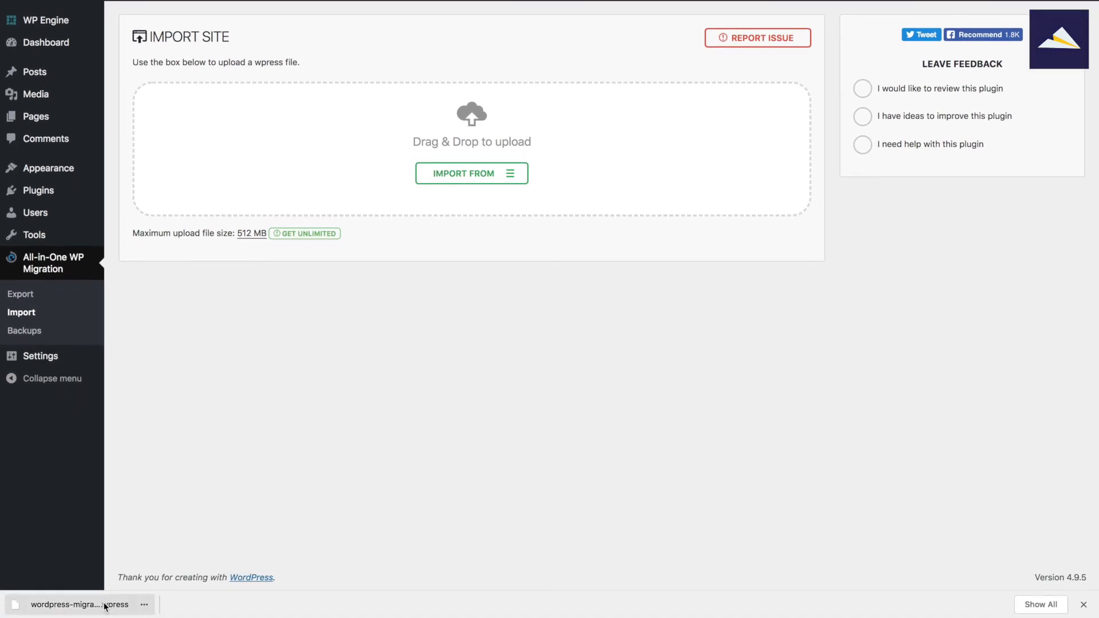
drag(79, 604, 441, 147)
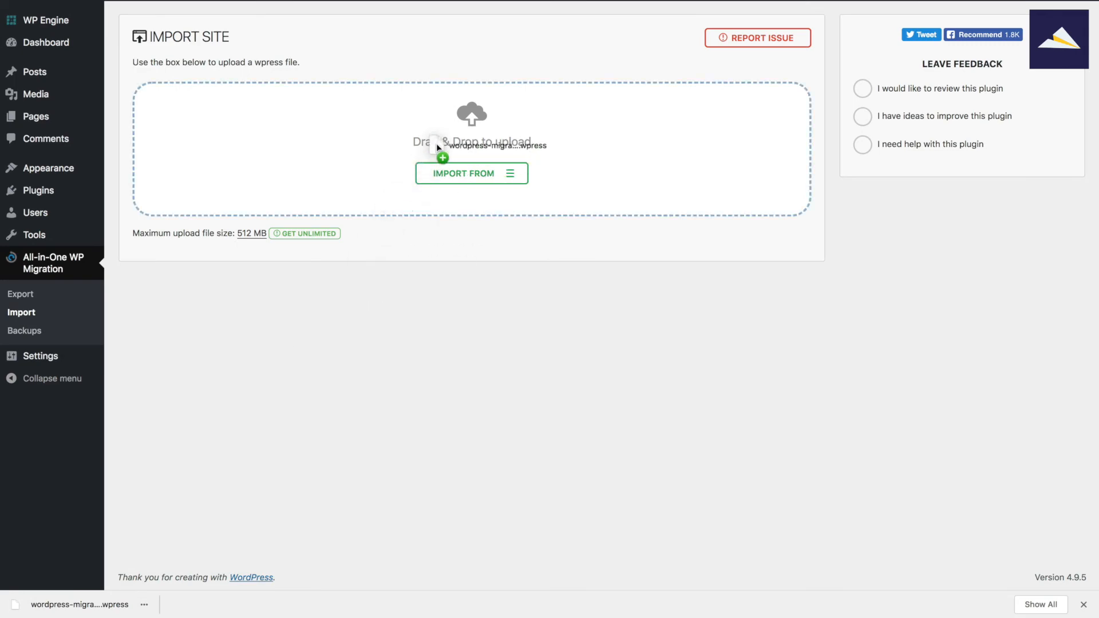
click(471, 147)
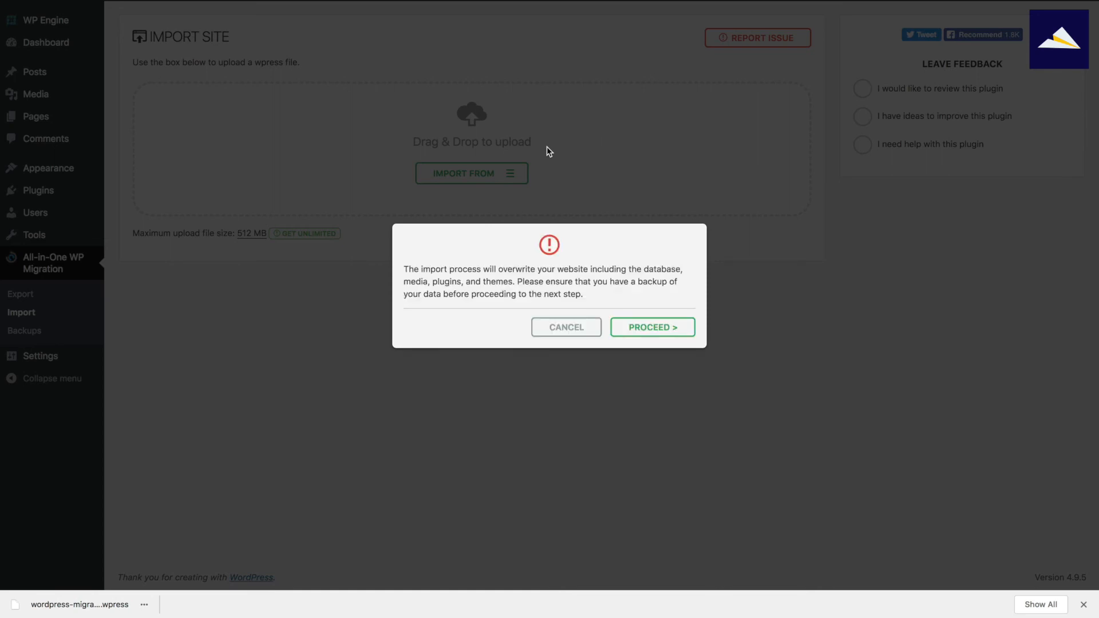
mouse_move(652, 327)
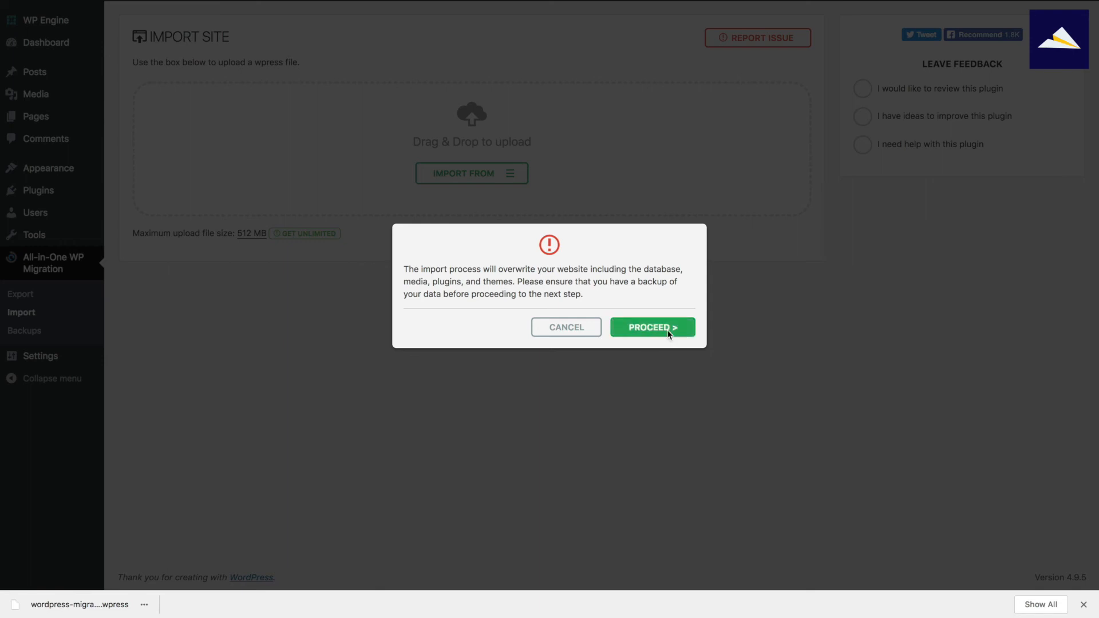
click(651, 327)
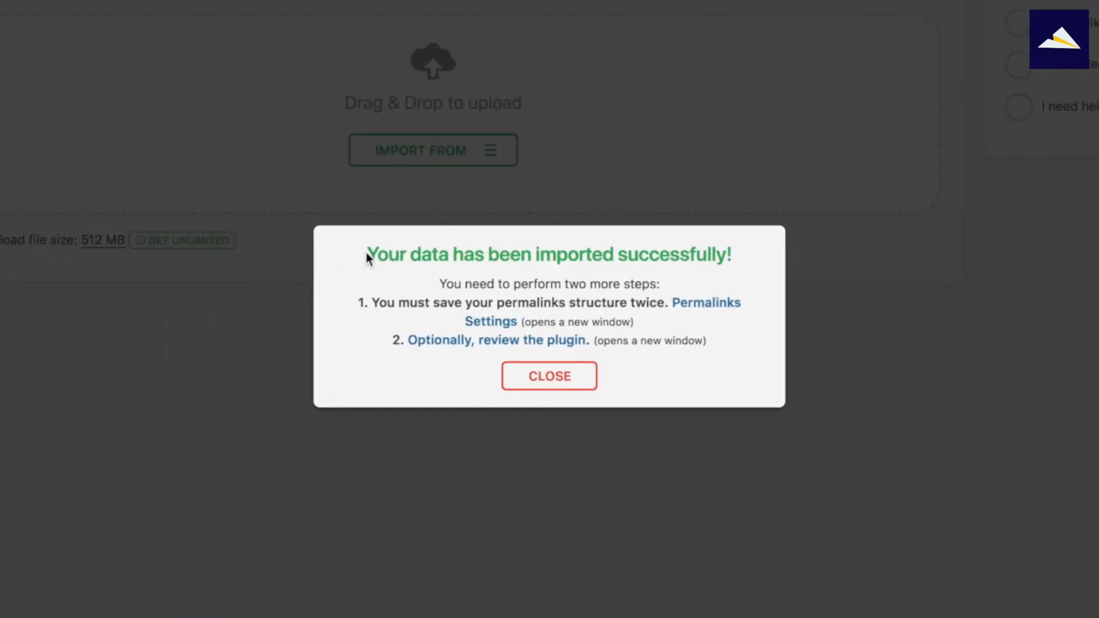
mouse_move(554, 316)
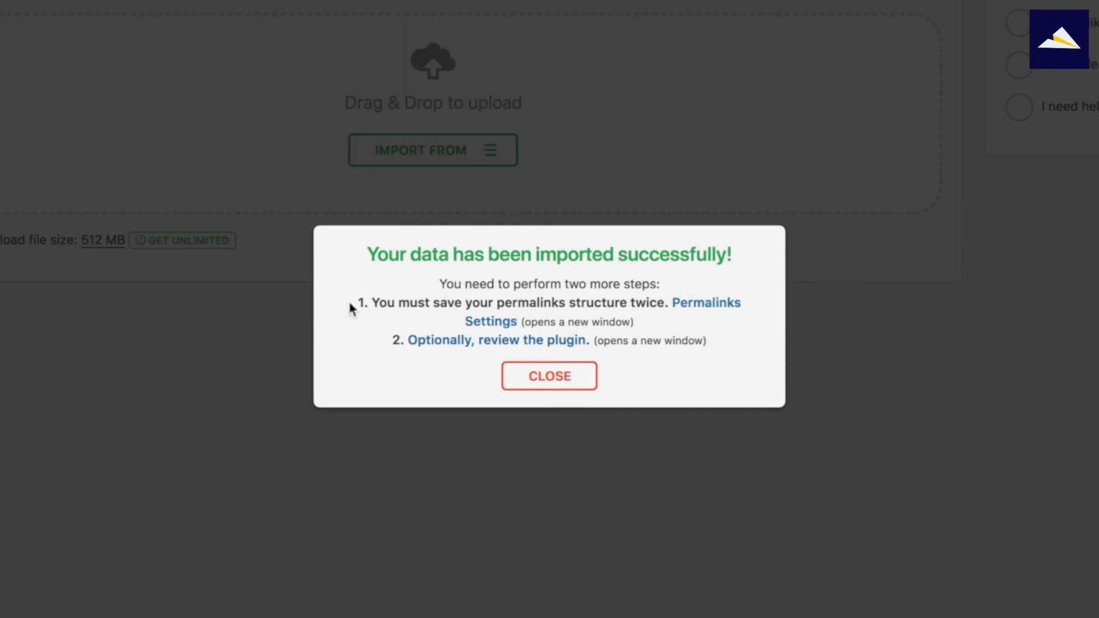
Follow the Permalinks Settings link and log back in to the WP Engine install
click(704, 303)
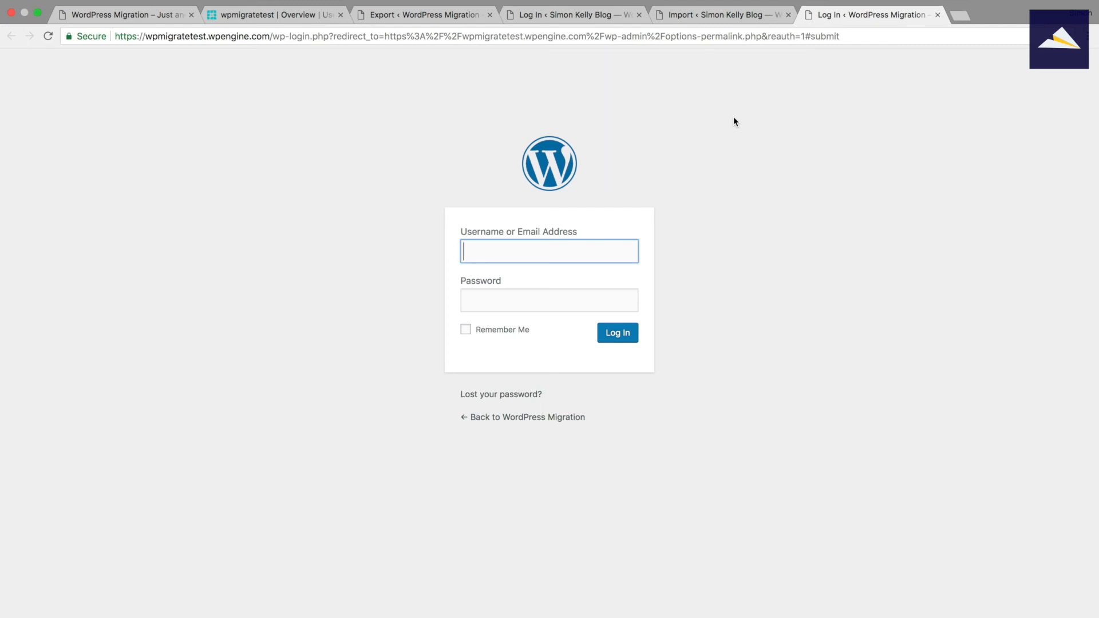
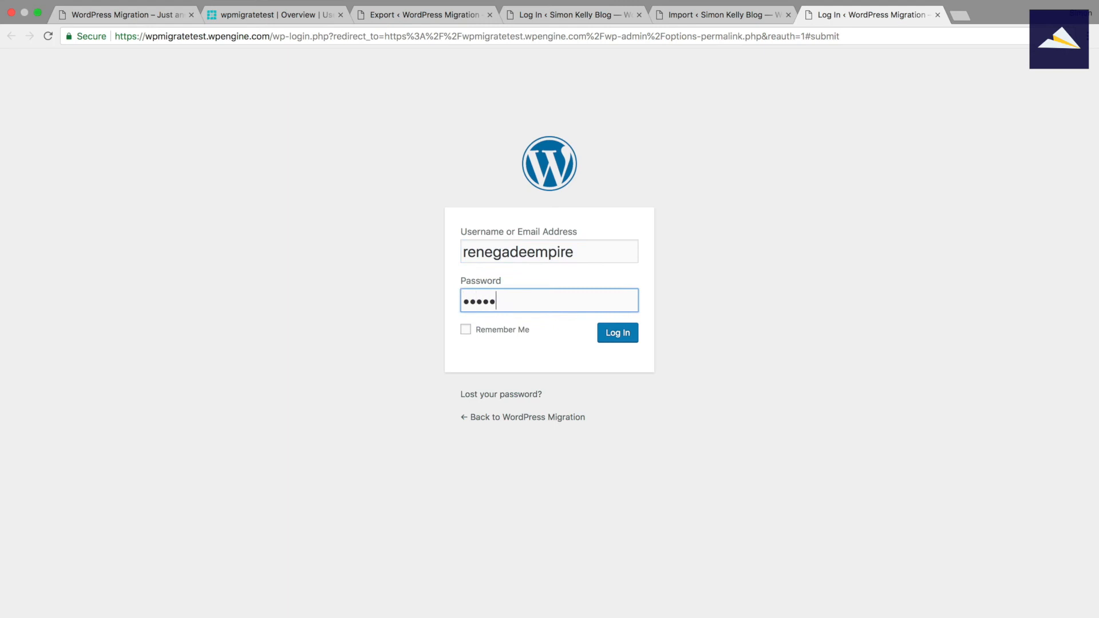
click(617, 332)
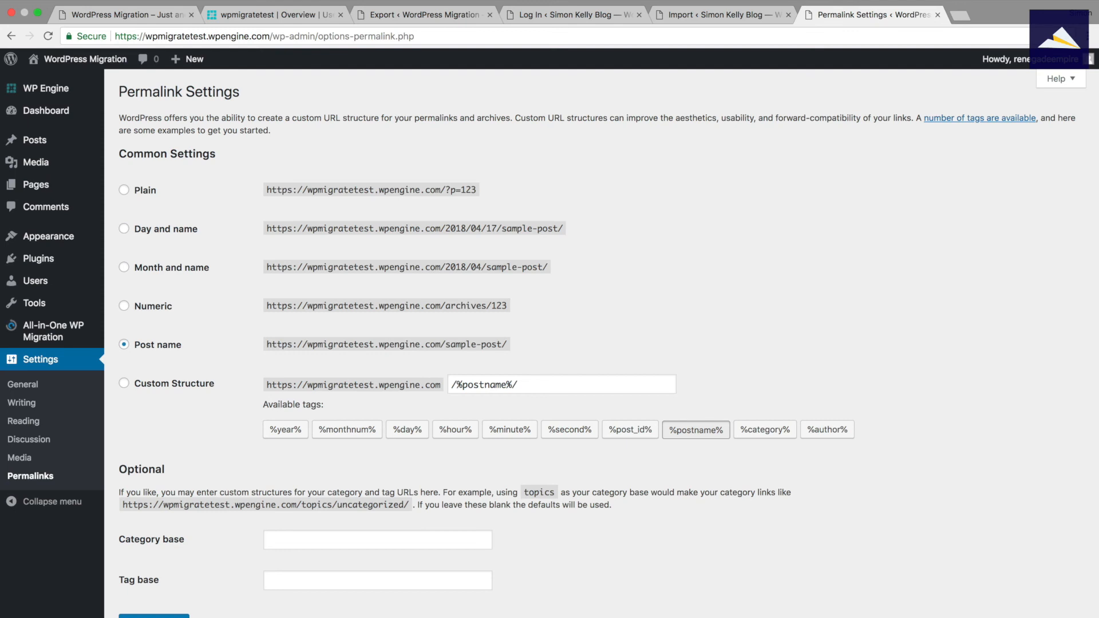
mouse_move(731, 131)
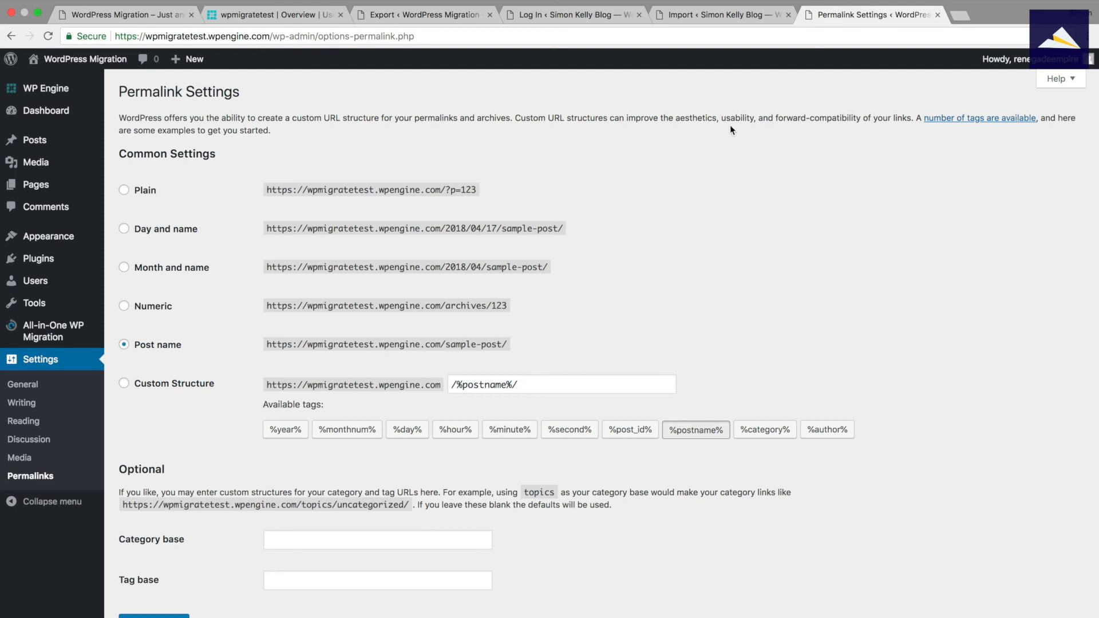
Save the permalink structure twice on Settings > Permalinks
scroll(down, 3)
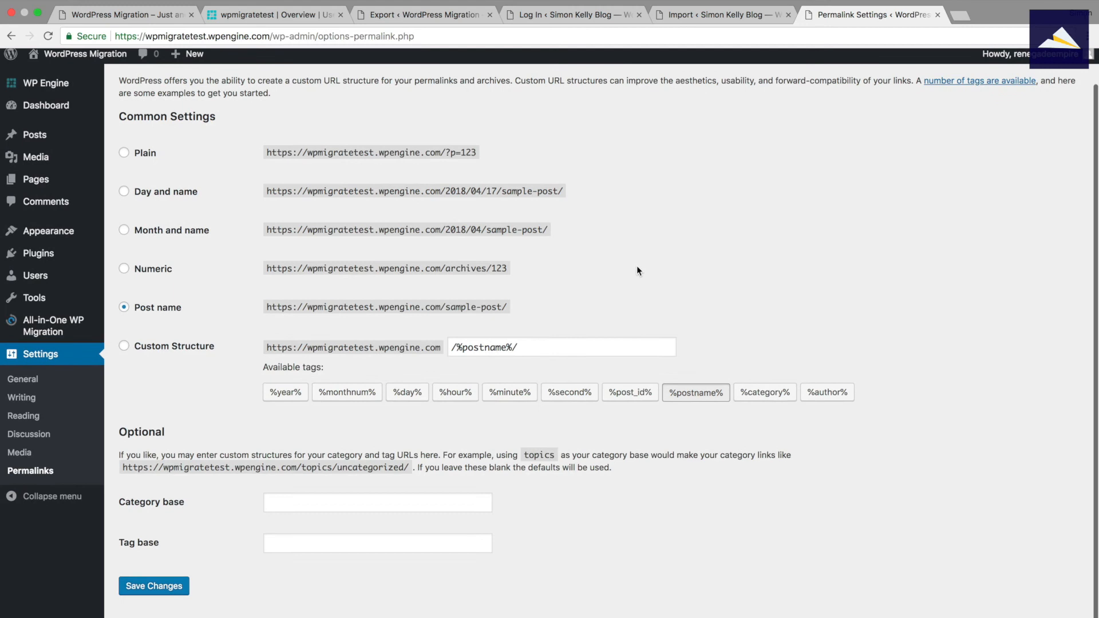
click(154, 591)
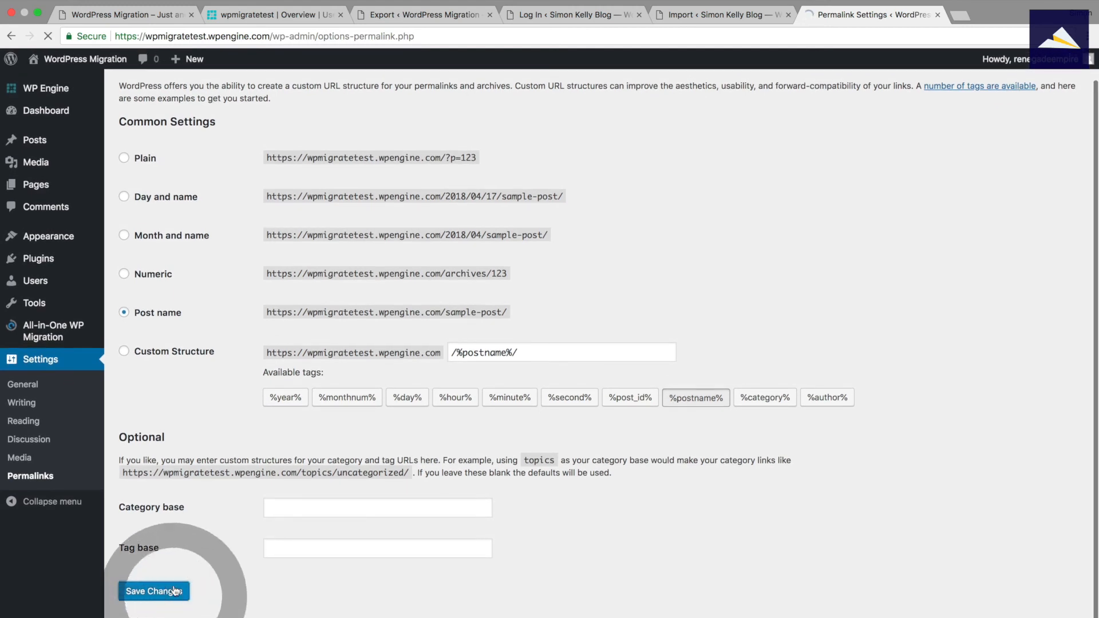
click(154, 590)
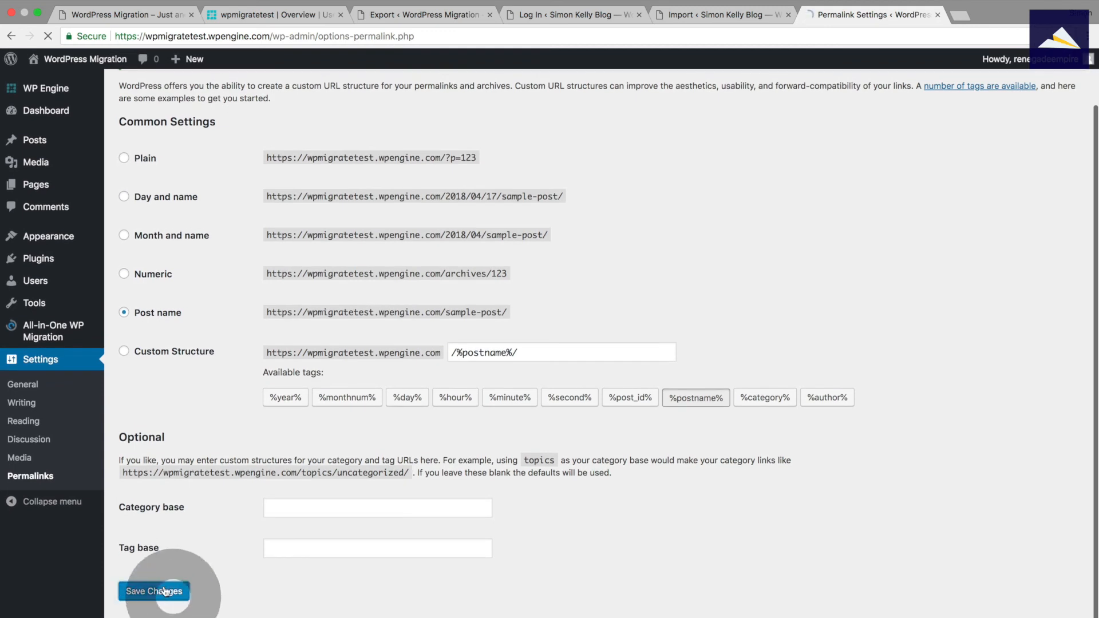
click(154, 591)
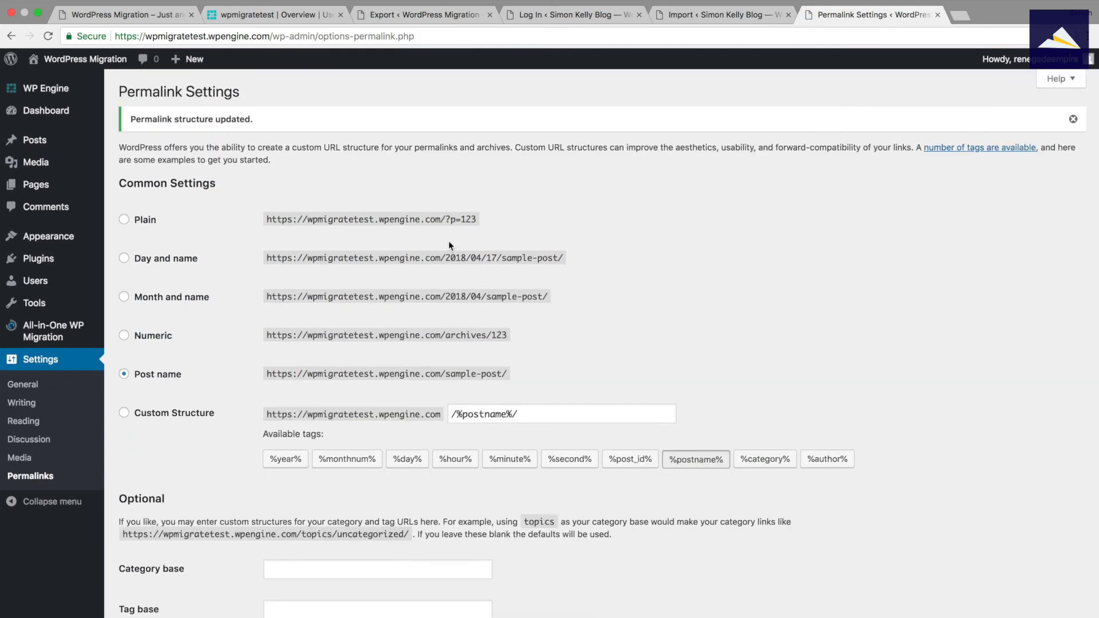
mouse_move(715, 275)
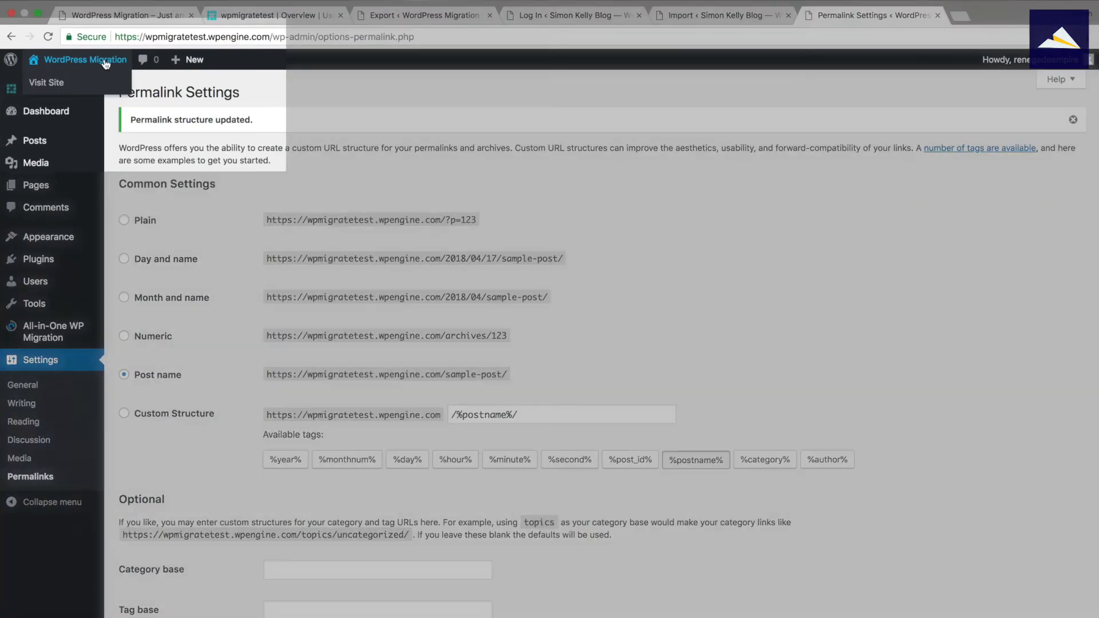
Visit the migrated site's front page from the admin bar and scroll down it
click(47, 82)
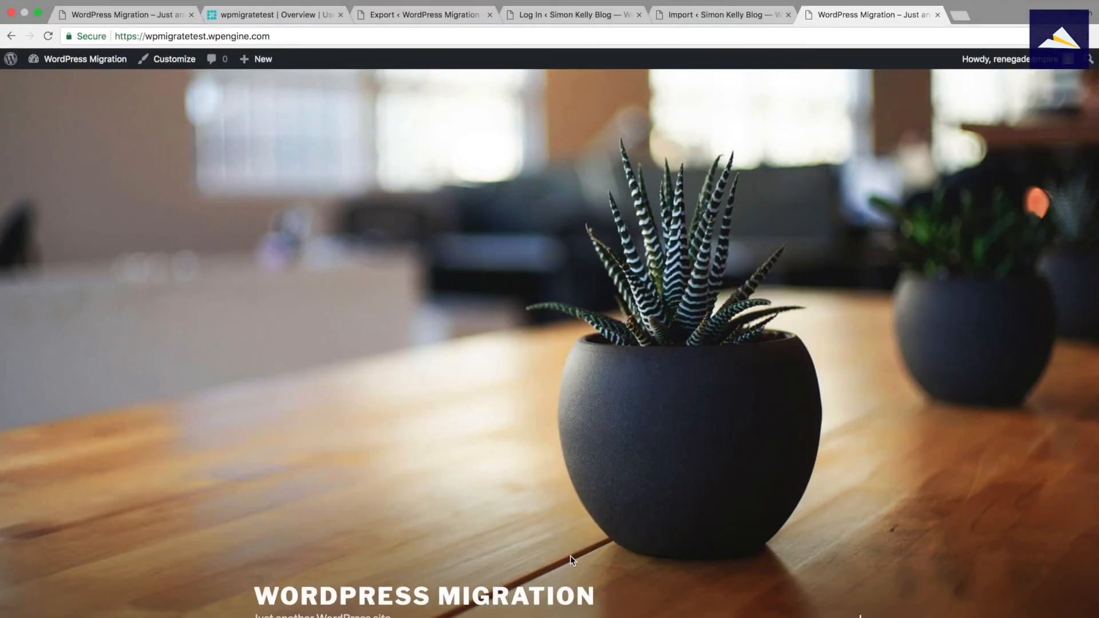
mouse_move(658, 269)
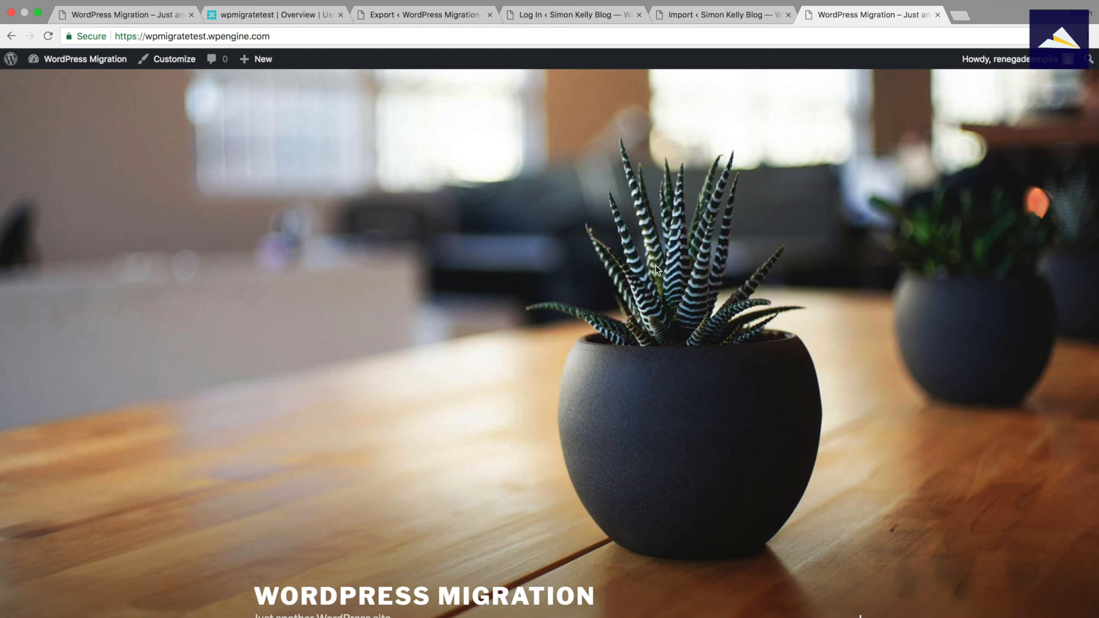
scroll(down, 3)
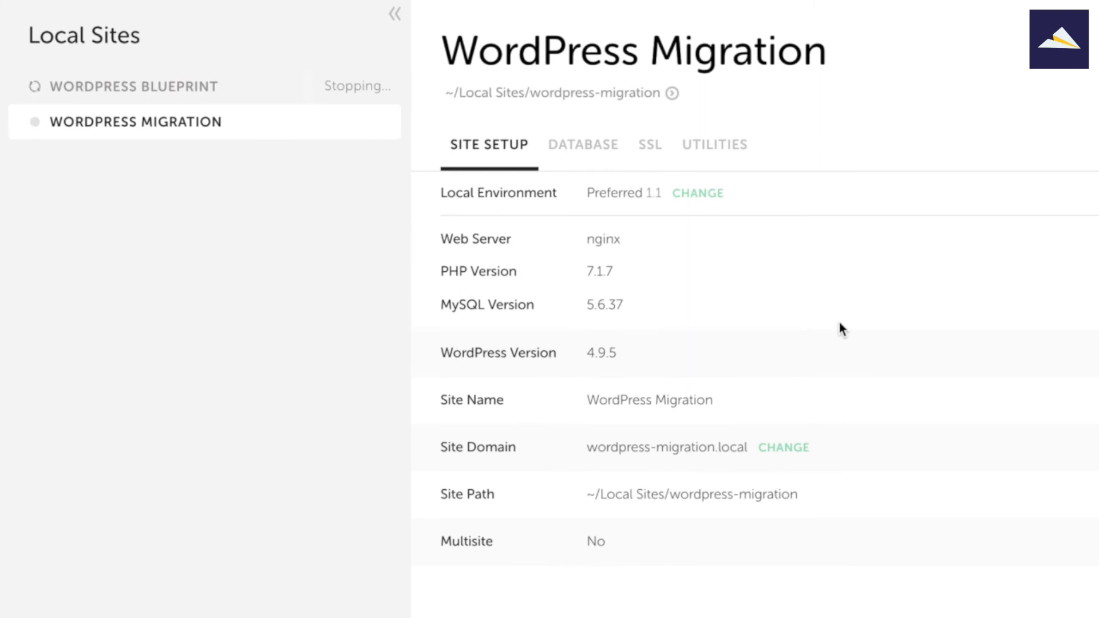
mouse_move(176, 114)
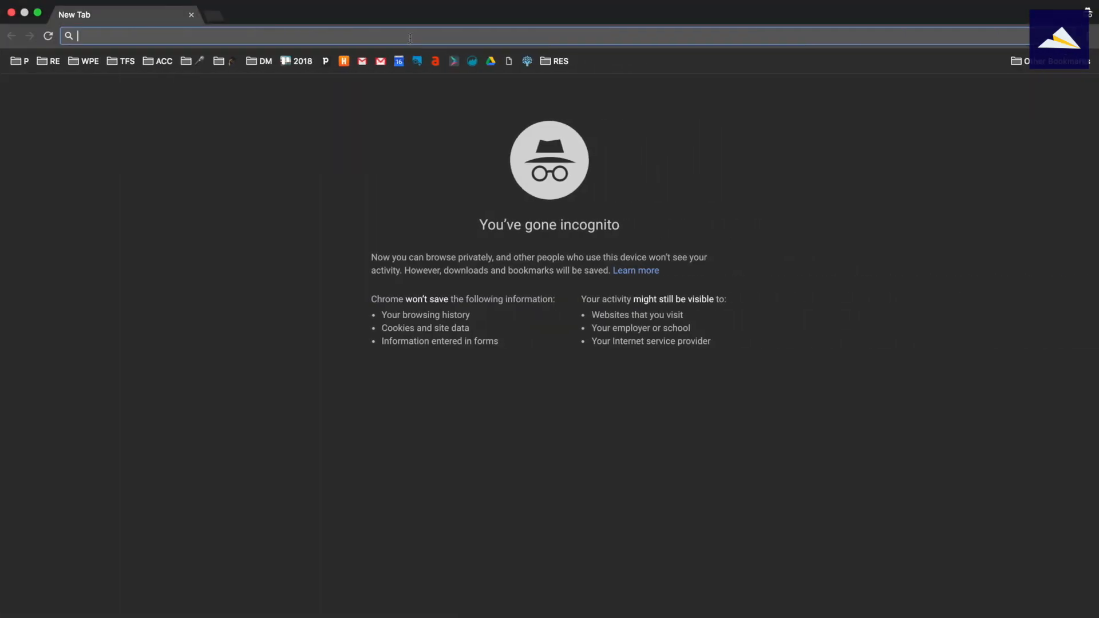
text(https://wpmigratetest.wpengine.com)
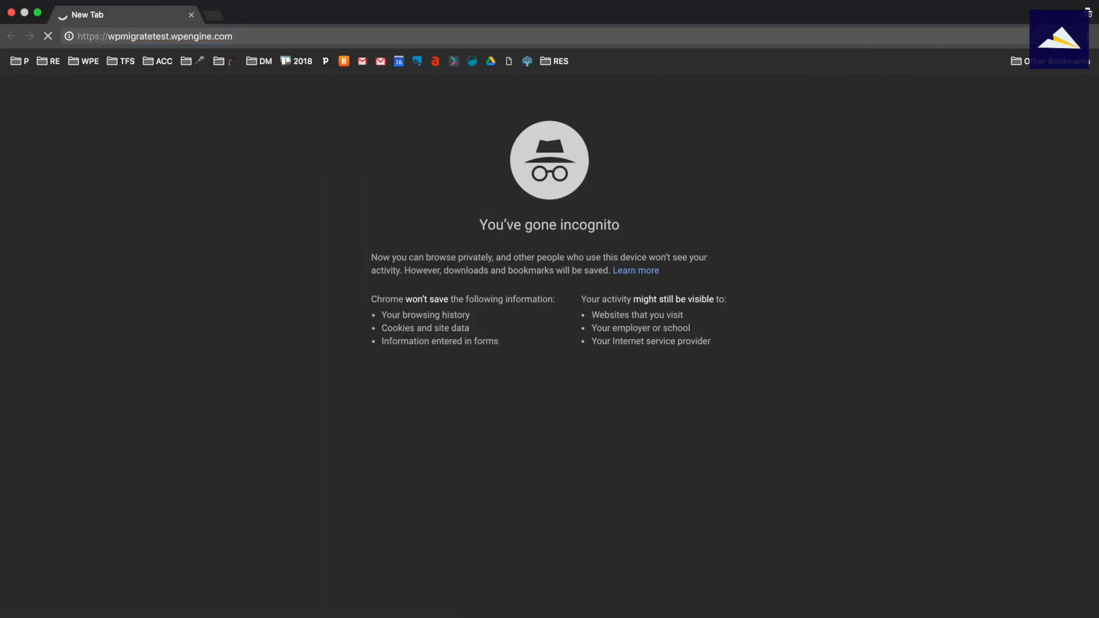
text(demo)
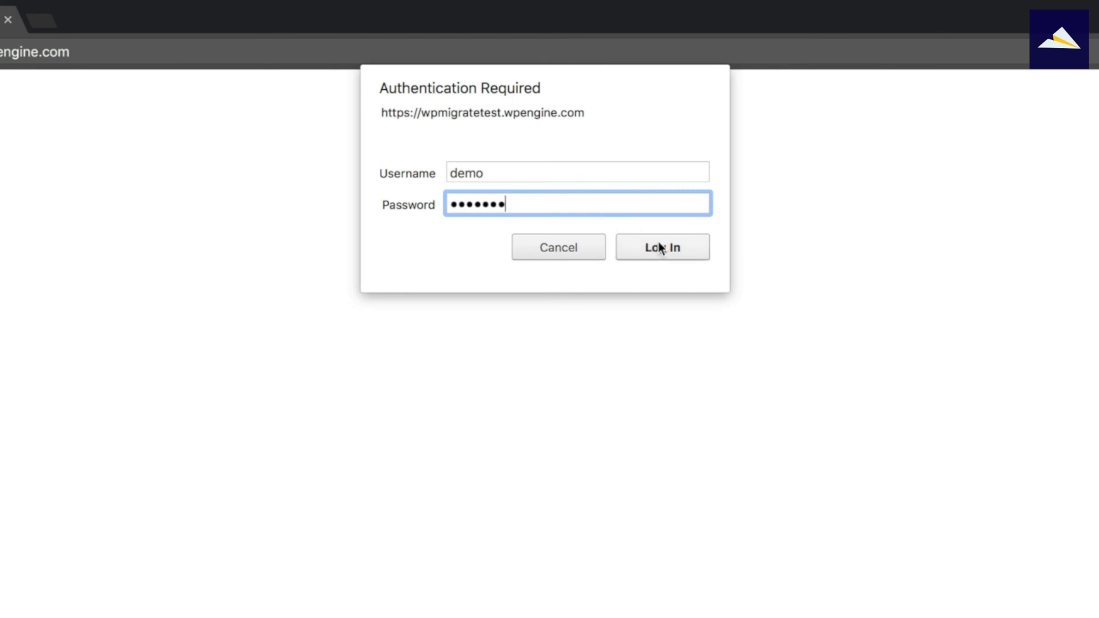
click(662, 247)
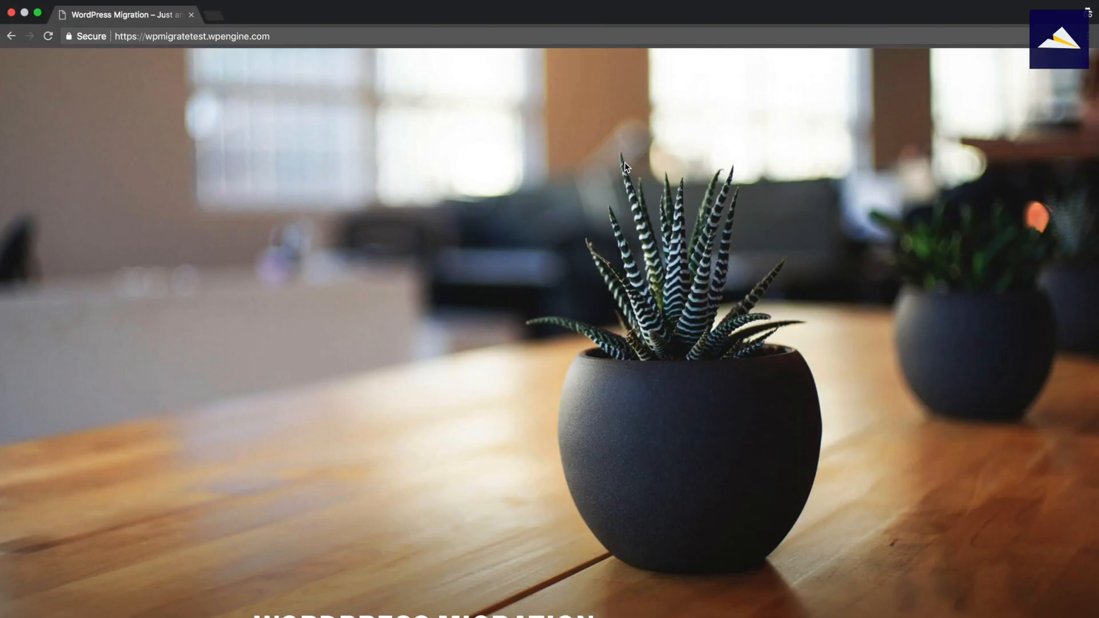
scroll(down, 3)
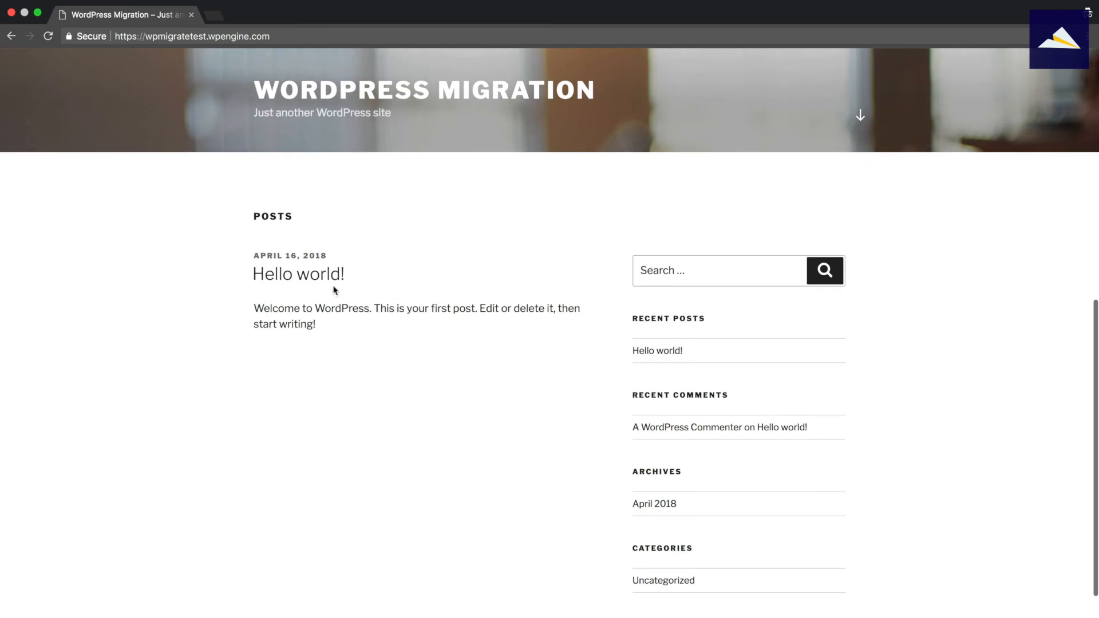
click(298, 274)
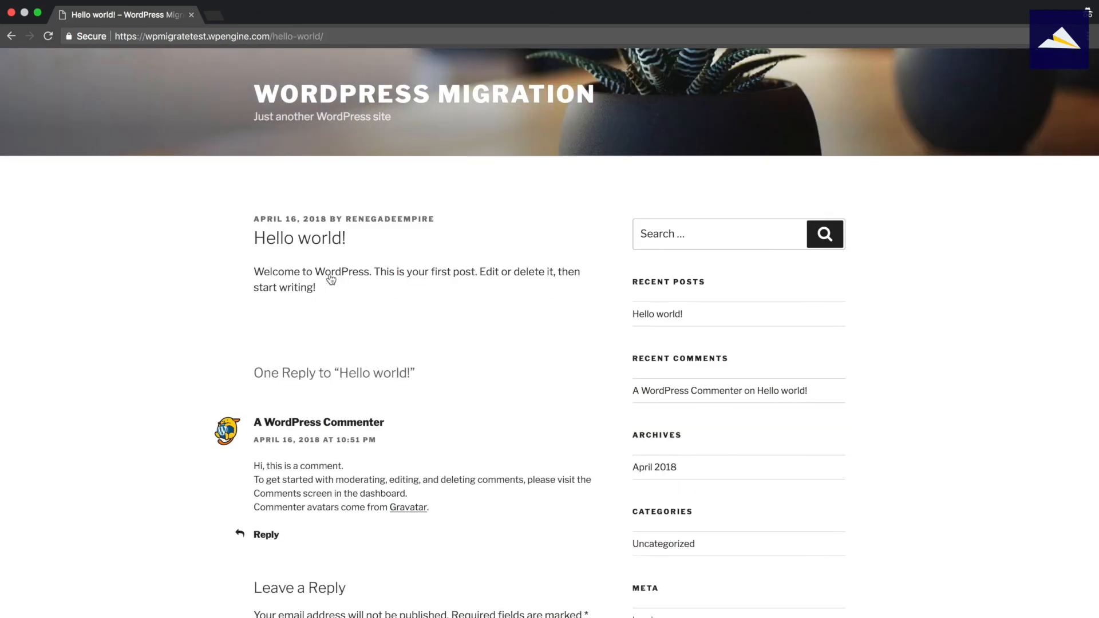